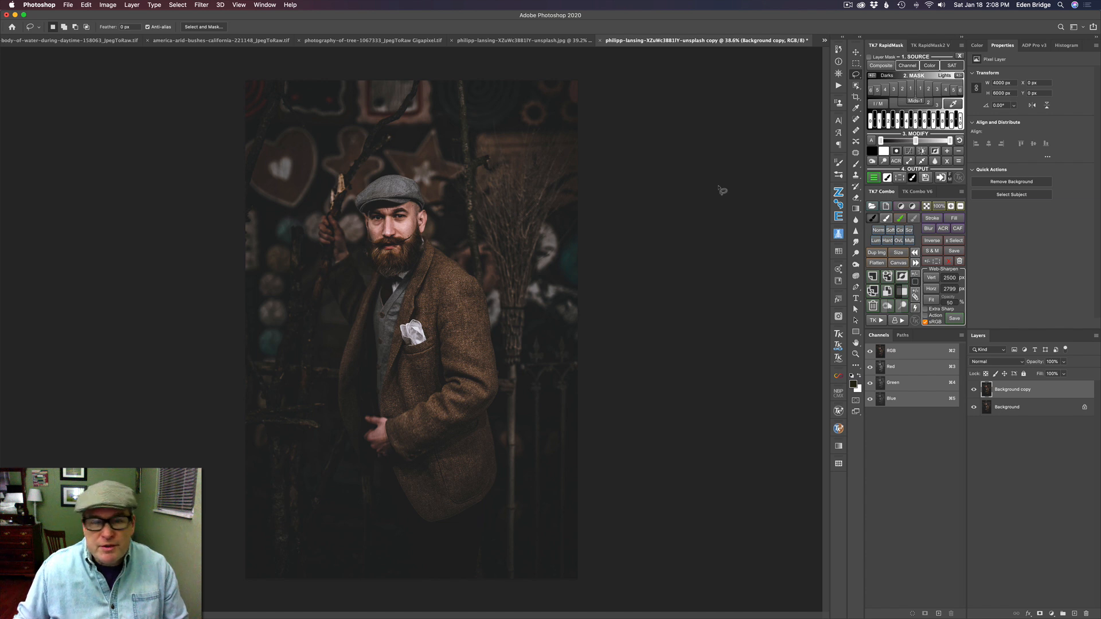
pyautogui.moveTo(1029, 391)
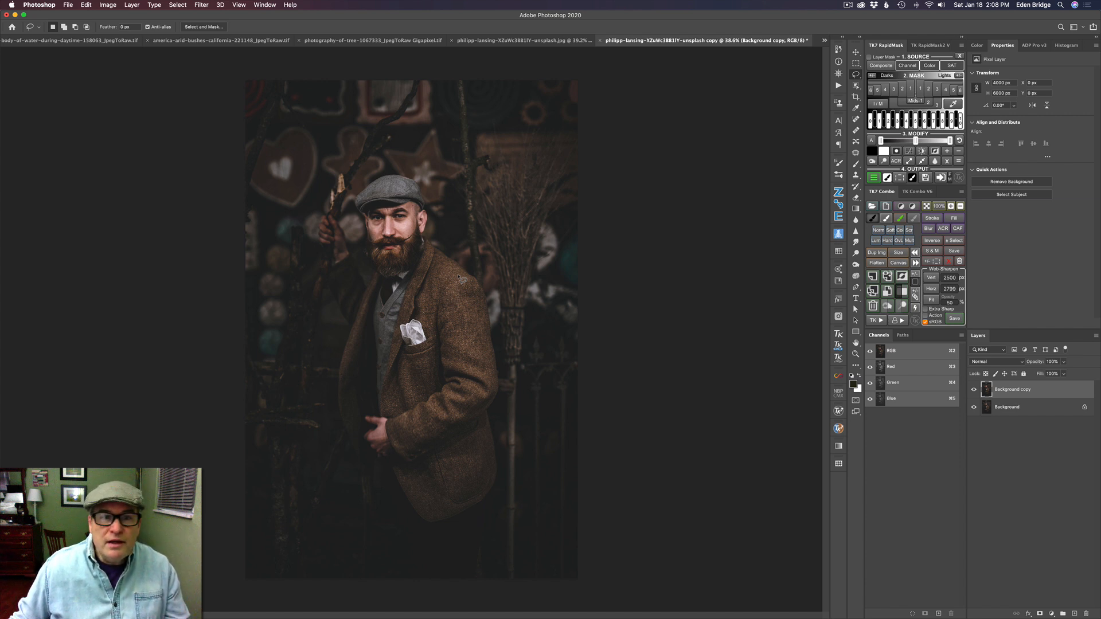
# Open Photoshop's Filter menu to send the Background copy layer to Luminar 4.
pyautogui.click(201, 5)
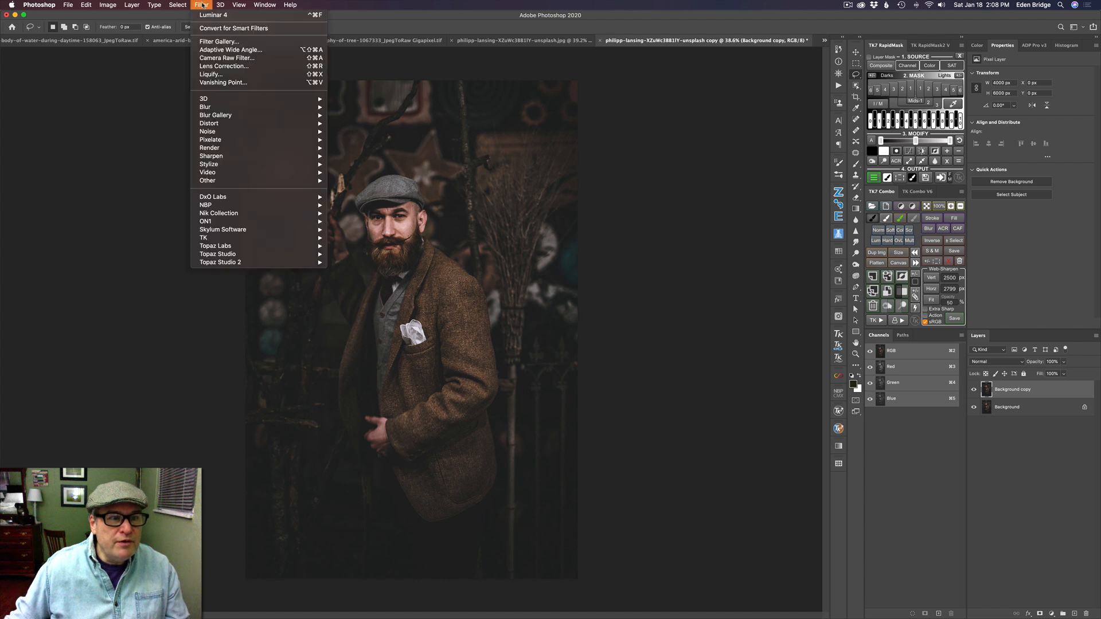
pyautogui.moveTo(204, 237)
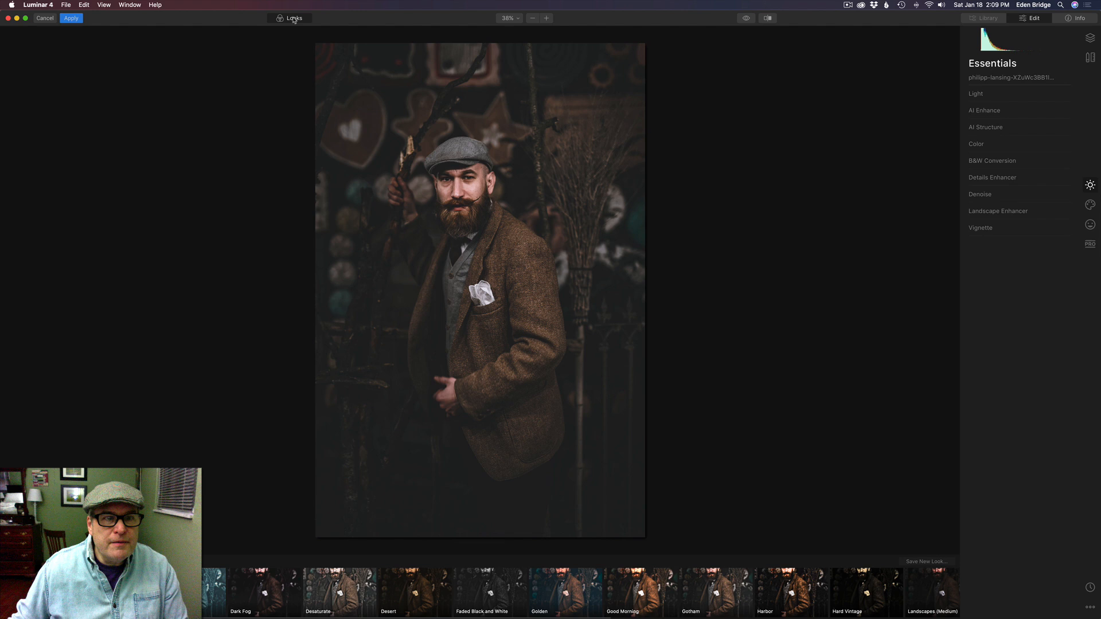
# Convert the portrait to B&W, raising Red saturation to 87 and Cyan to 53.
pyautogui.click(546, 18)
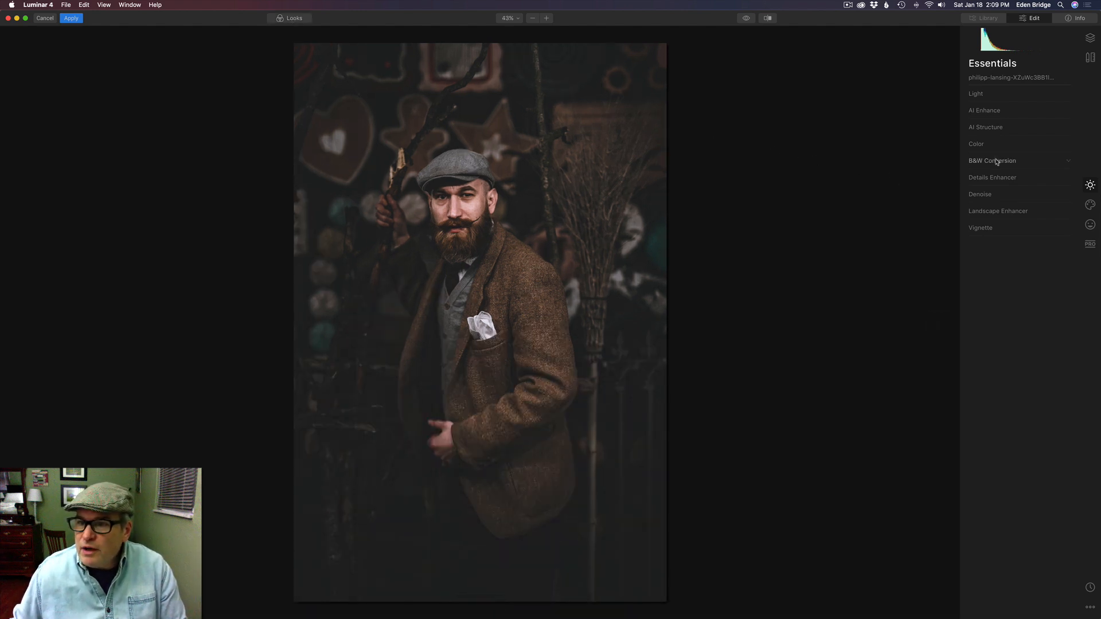
pyautogui.click(992, 160)
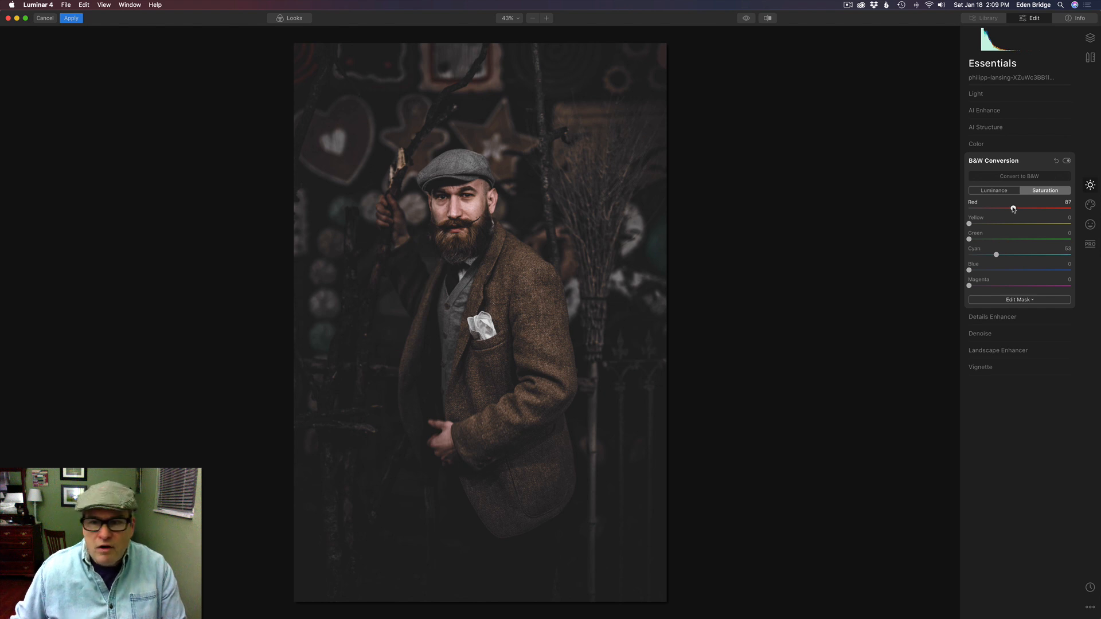
pyautogui.click(1065, 160)
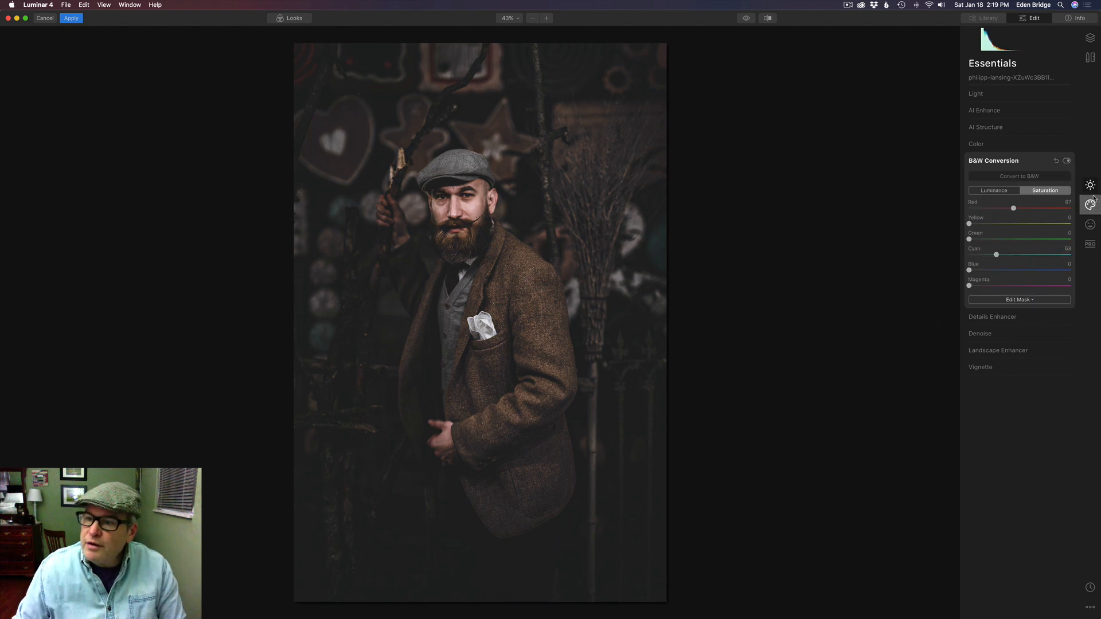
# Apply the Riverside LUT after previewing Palm Springs and Los Angeles: amount 40, contrast -34, saturation -47.
pyautogui.click(1090, 205)
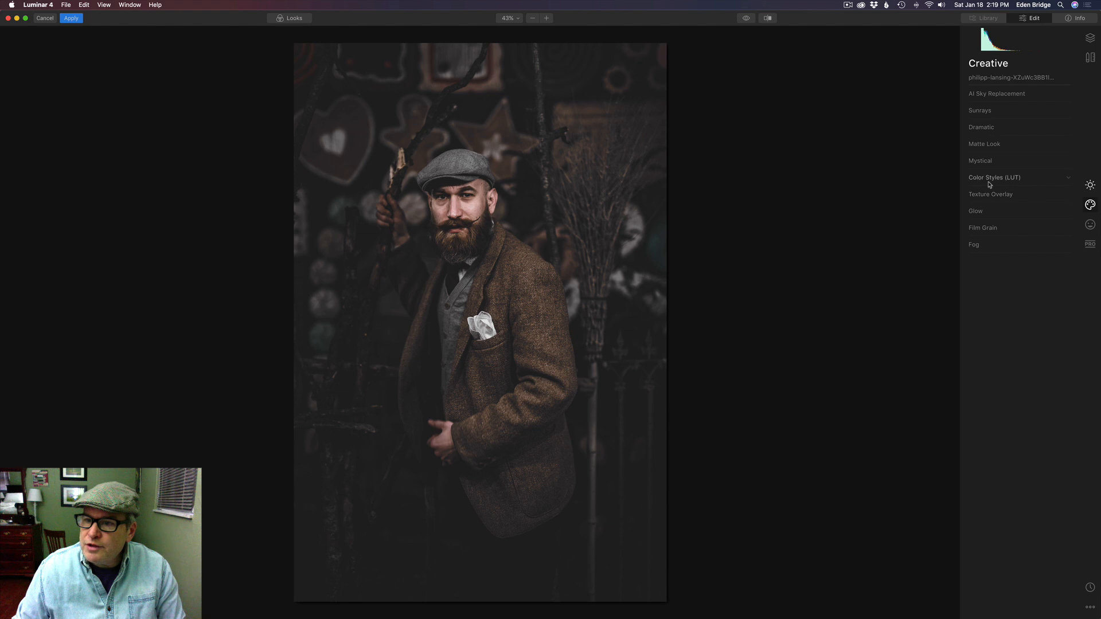
pyautogui.moveTo(1014, 183)
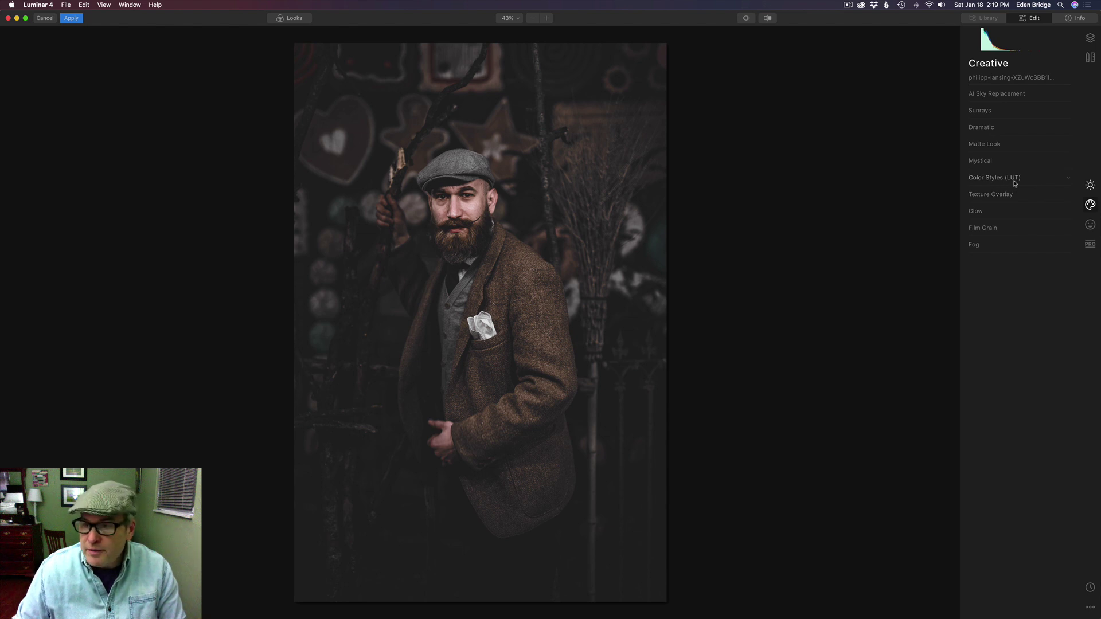
pyautogui.click(994, 177)
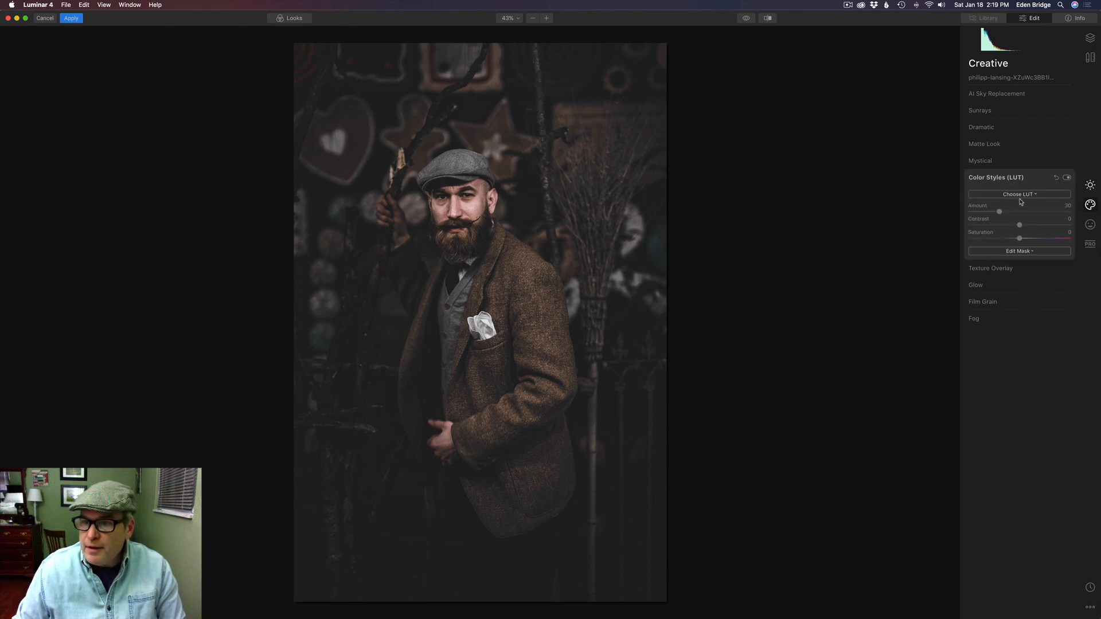
pyautogui.click(1019, 194)
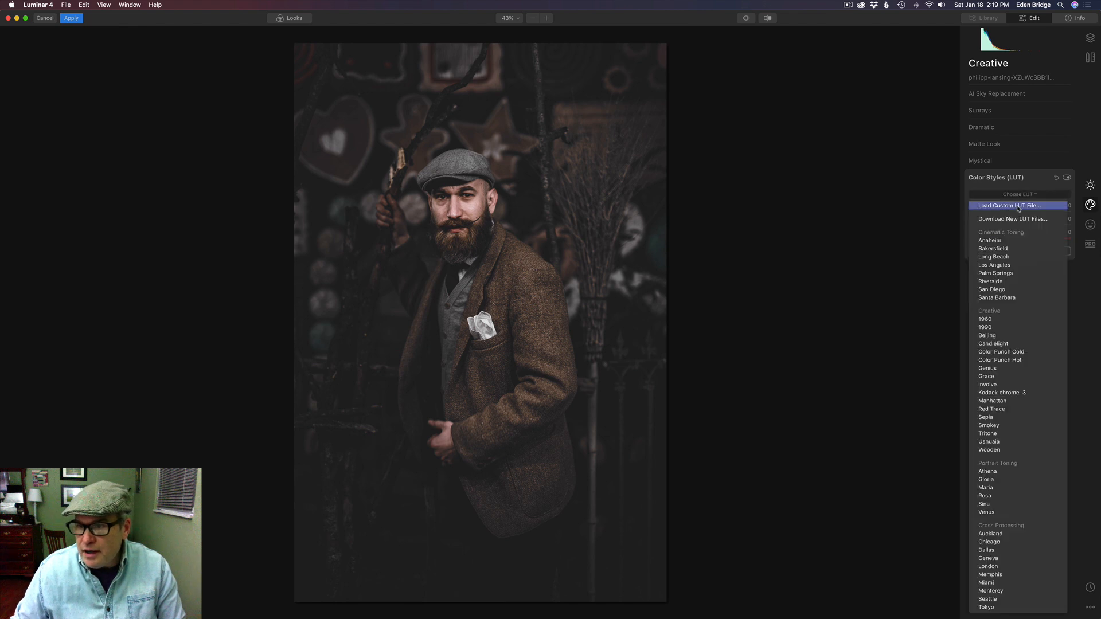
pyautogui.click(995, 272)
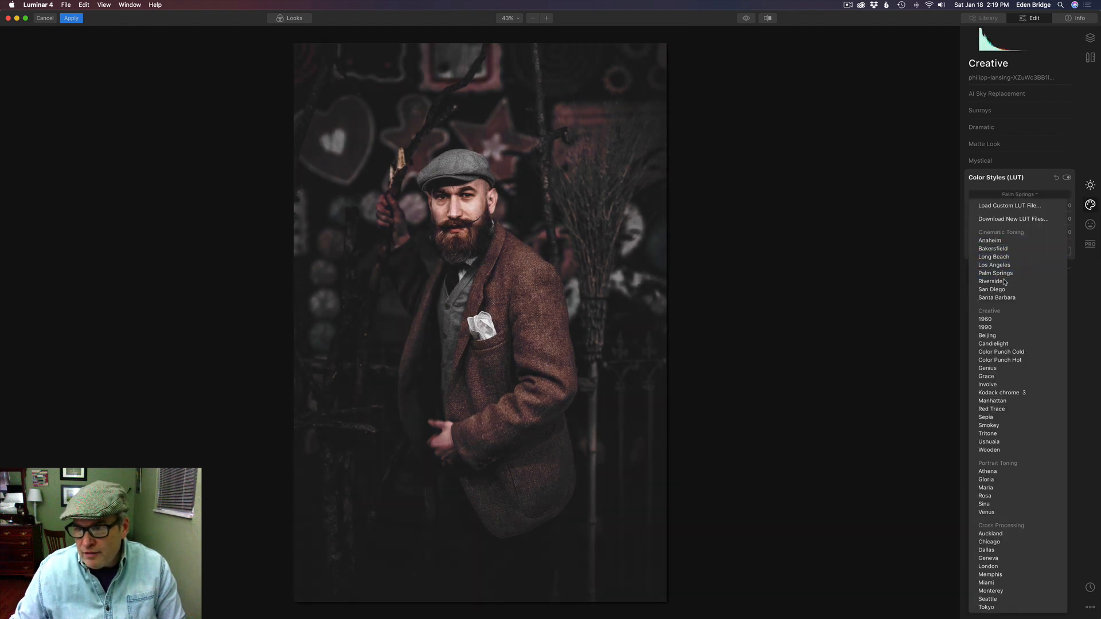
pyautogui.click(995, 265)
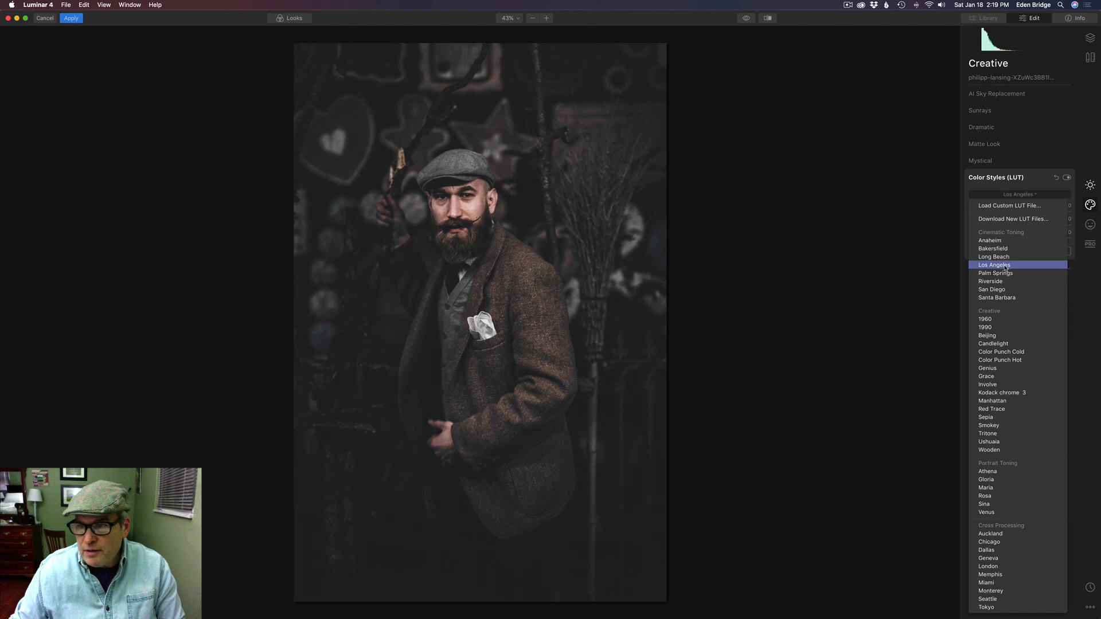
pyautogui.click(990, 282)
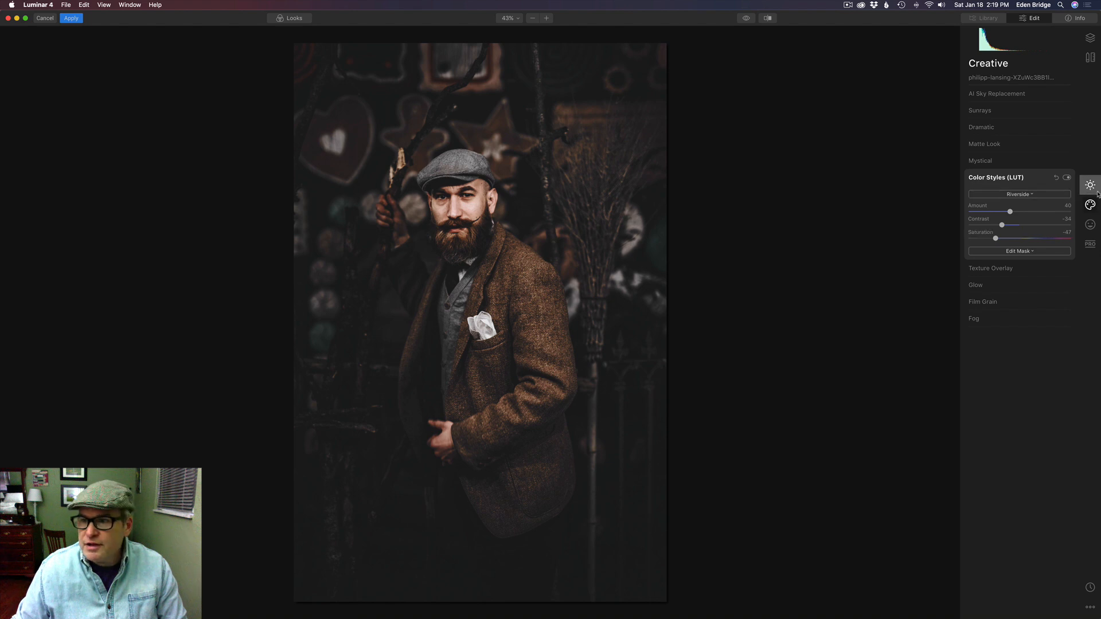
pyautogui.click(1067, 178)
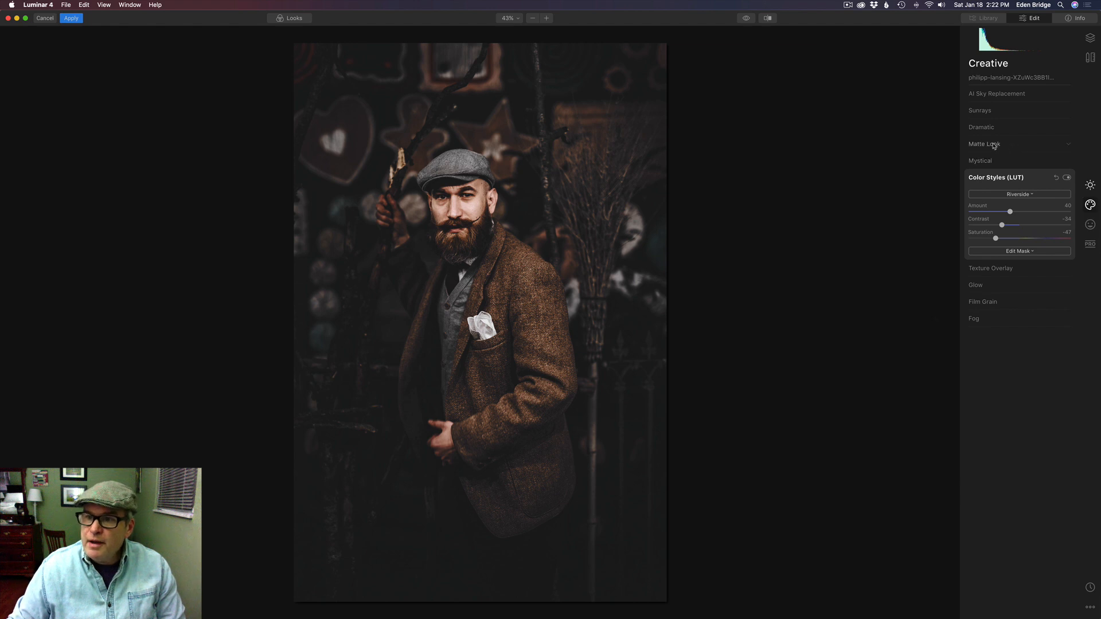
# Set Dramatic to amount 58, local contrast 25, brightness 22, saturation -38, comparing on/off.
pyautogui.click(982, 127)
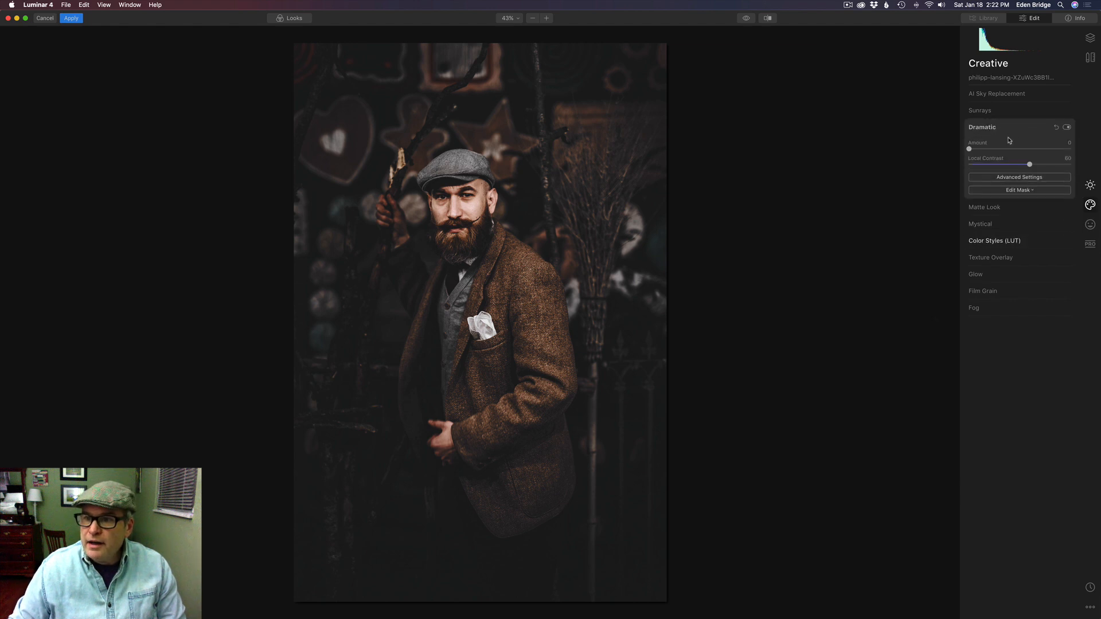
pyautogui.click(1020, 176)
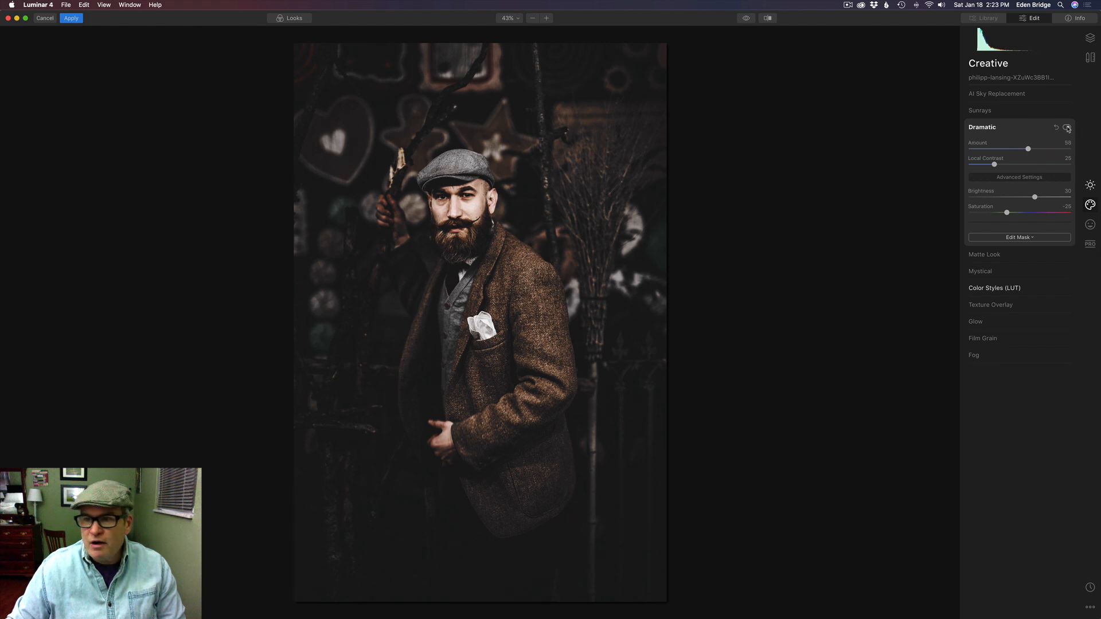
pyautogui.click(1067, 128)
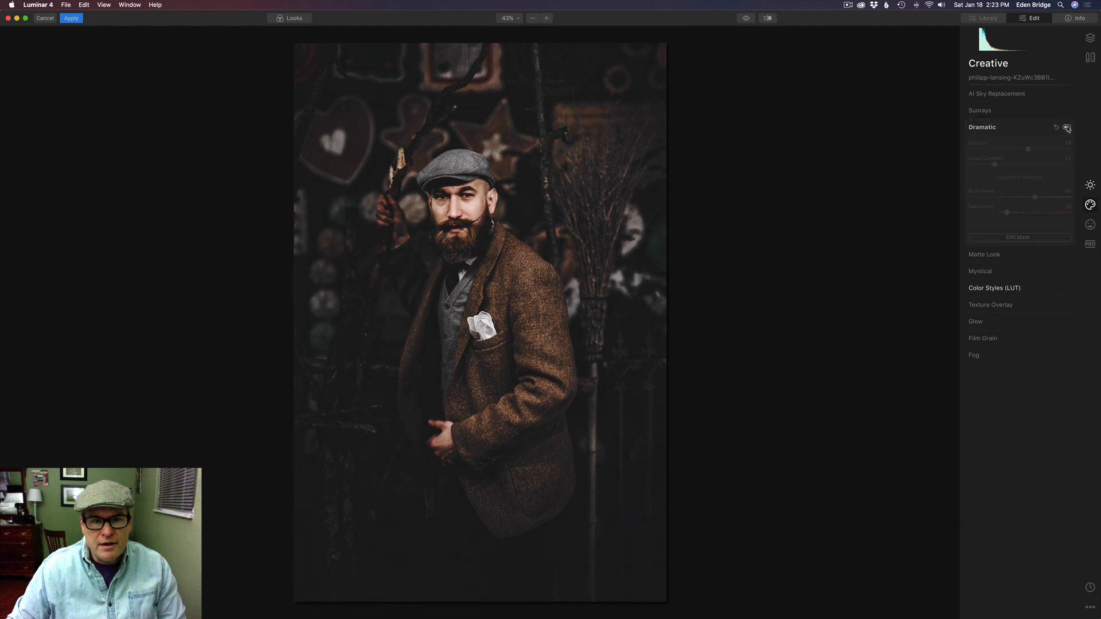
pyautogui.click(1067, 127)
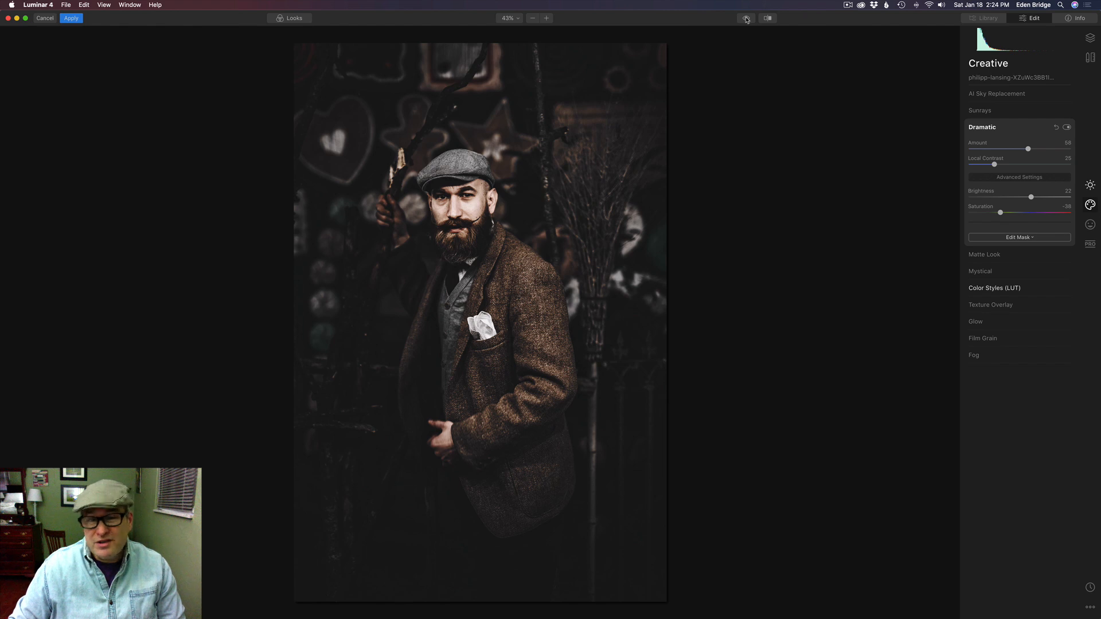
pyautogui.moveTo(858, 341)
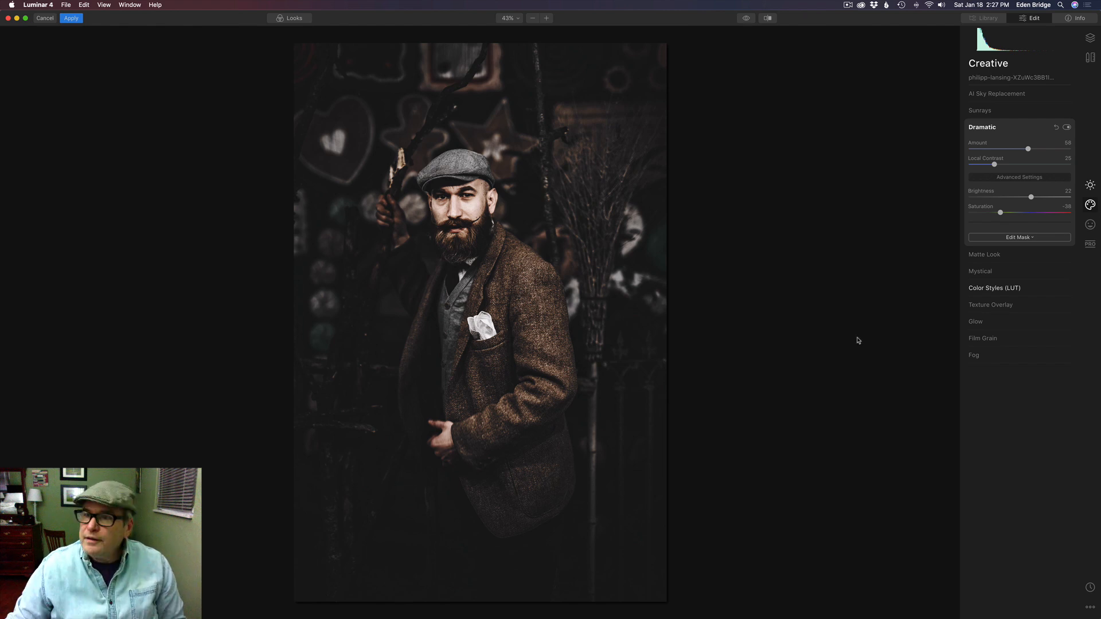
pyautogui.moveTo(1091, 38)
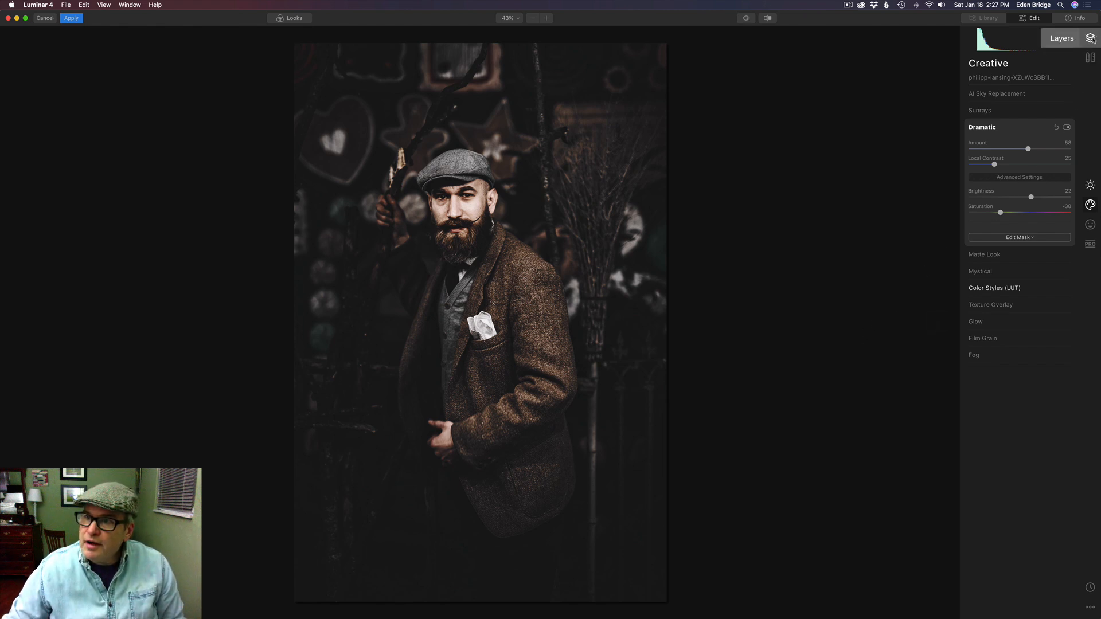
# Add a new adjustment layer and open its Texture Overlay filter under Creative.
pyautogui.click(1090, 38)
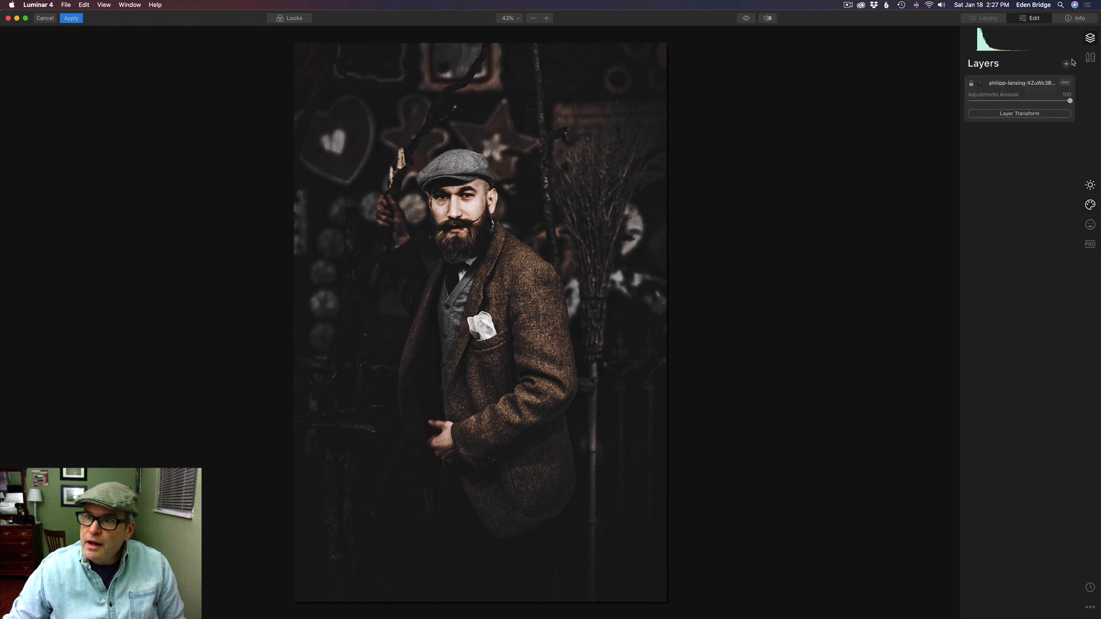
pyautogui.click(1065, 64)
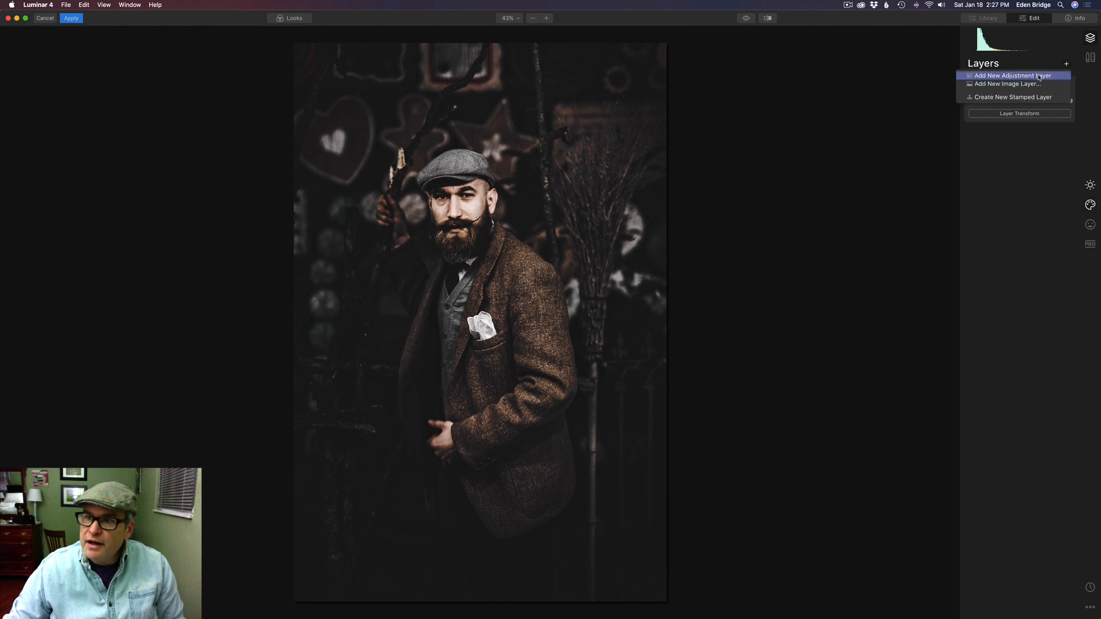
pyautogui.click(1012, 75)
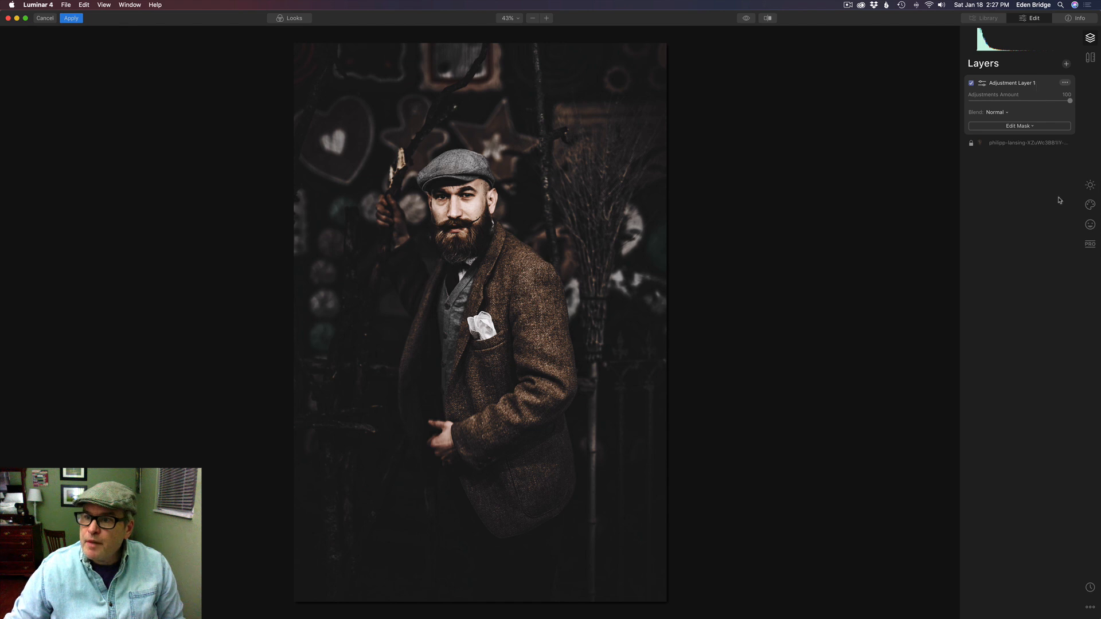
pyautogui.moveTo(1090, 204)
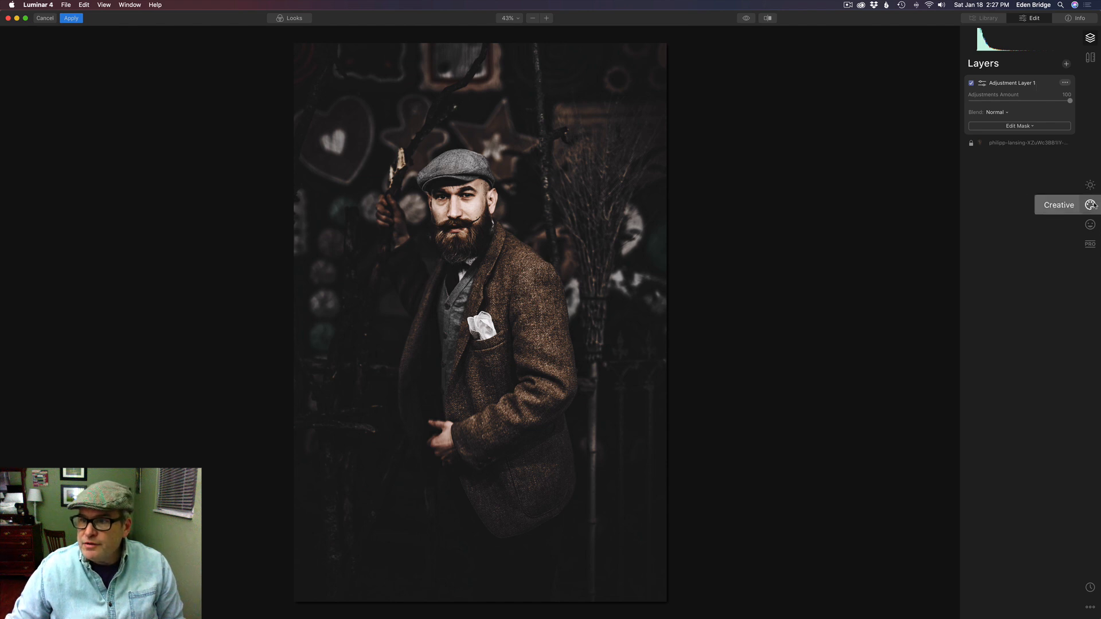
pyautogui.click(1090, 204)
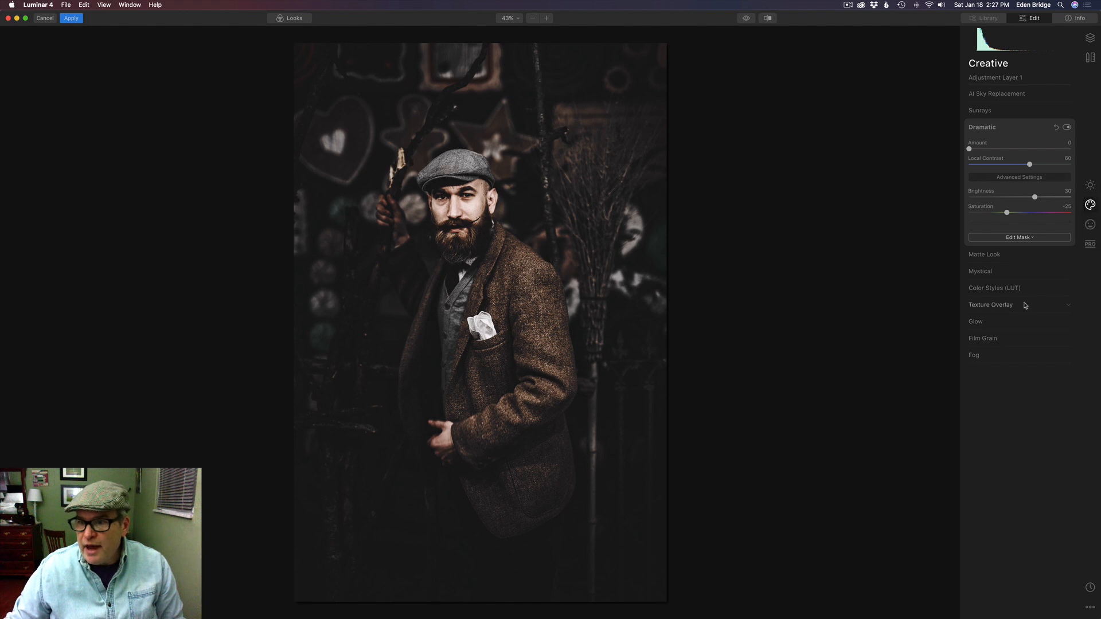
pyautogui.moveTo(1021, 309)
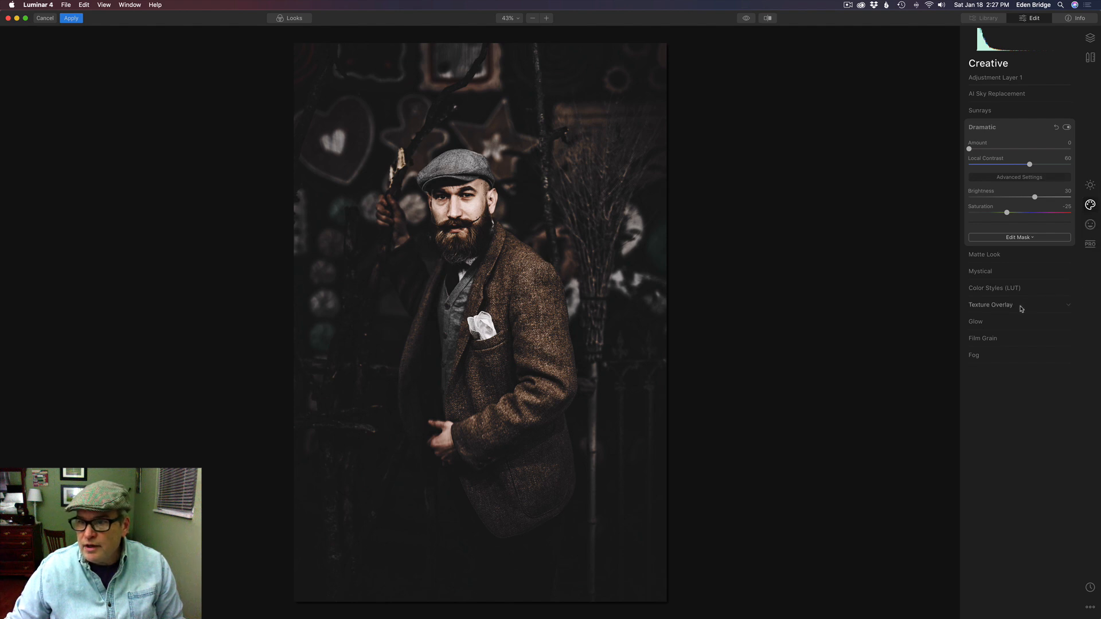
pyautogui.click(991, 304)
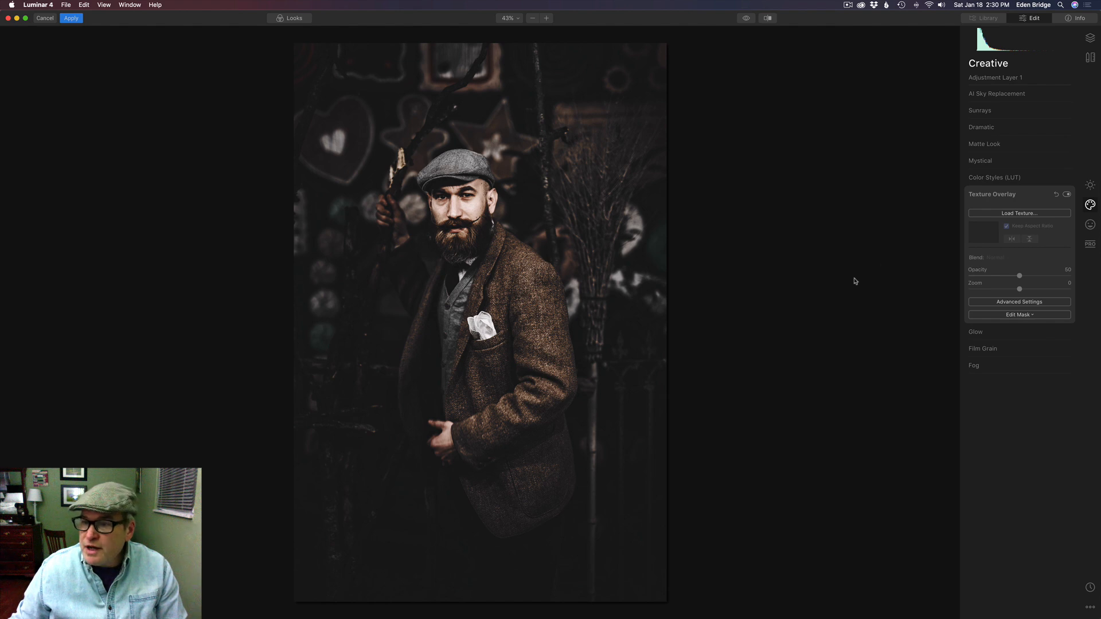
# Load the Lost Void.jpg texture from the Flypaper Tex Box 2 folder.
pyautogui.click(1019, 213)
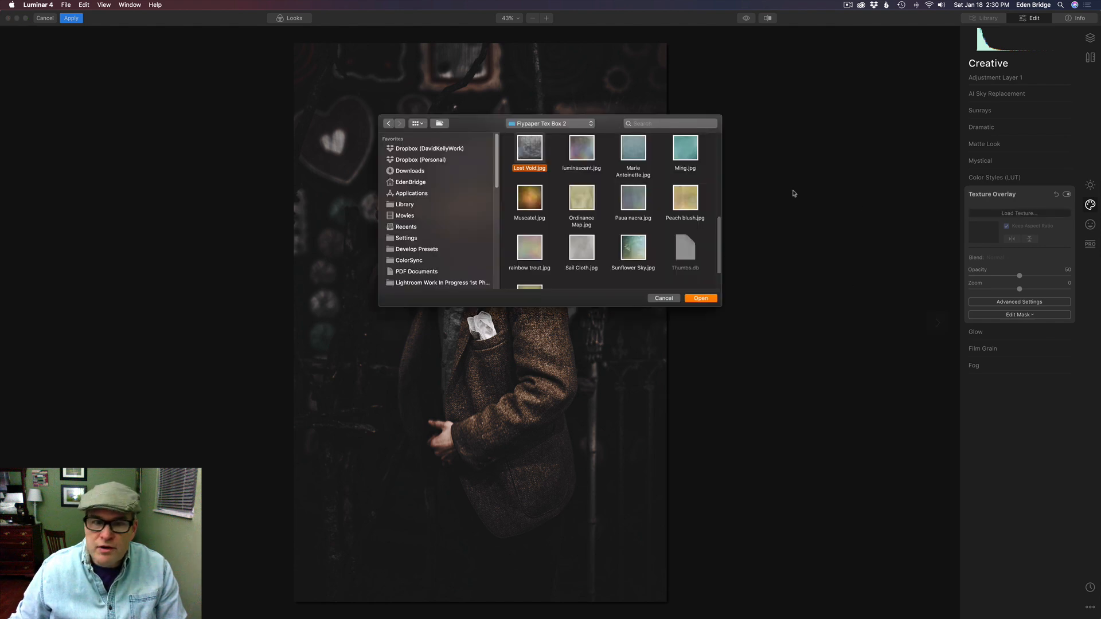
pyautogui.moveTo(586, 207)
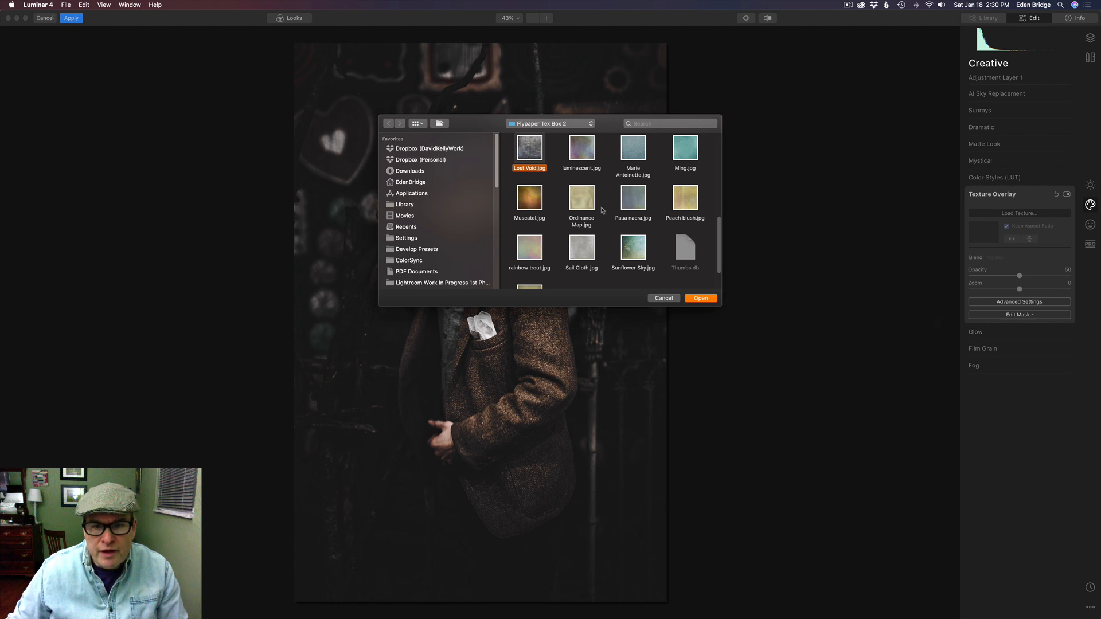
pyautogui.scroll(3)
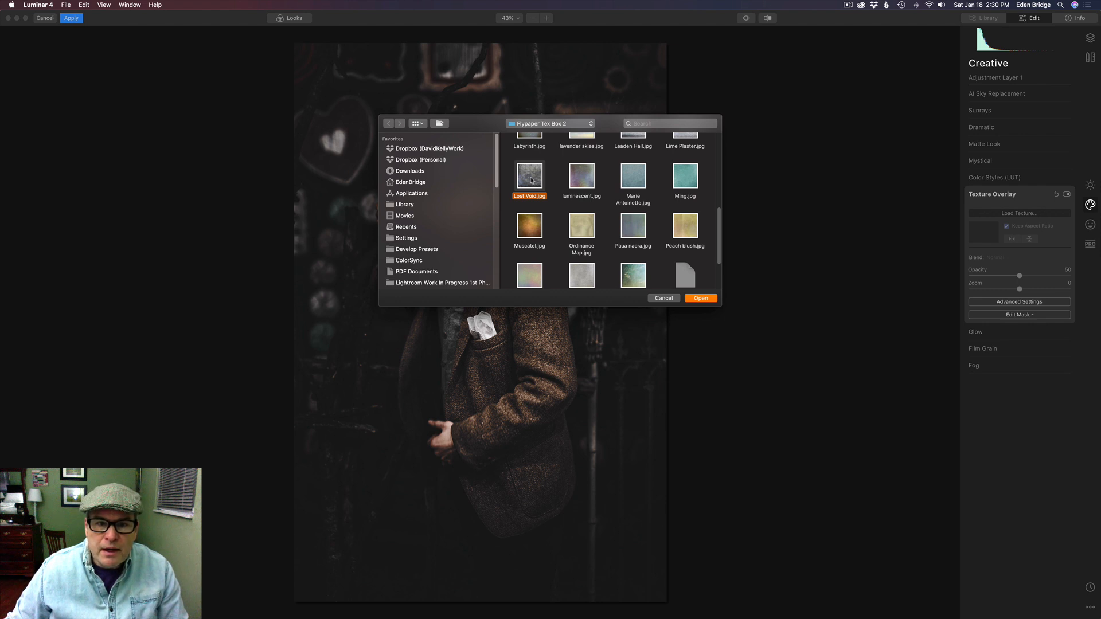
pyautogui.moveTo(679, 295)
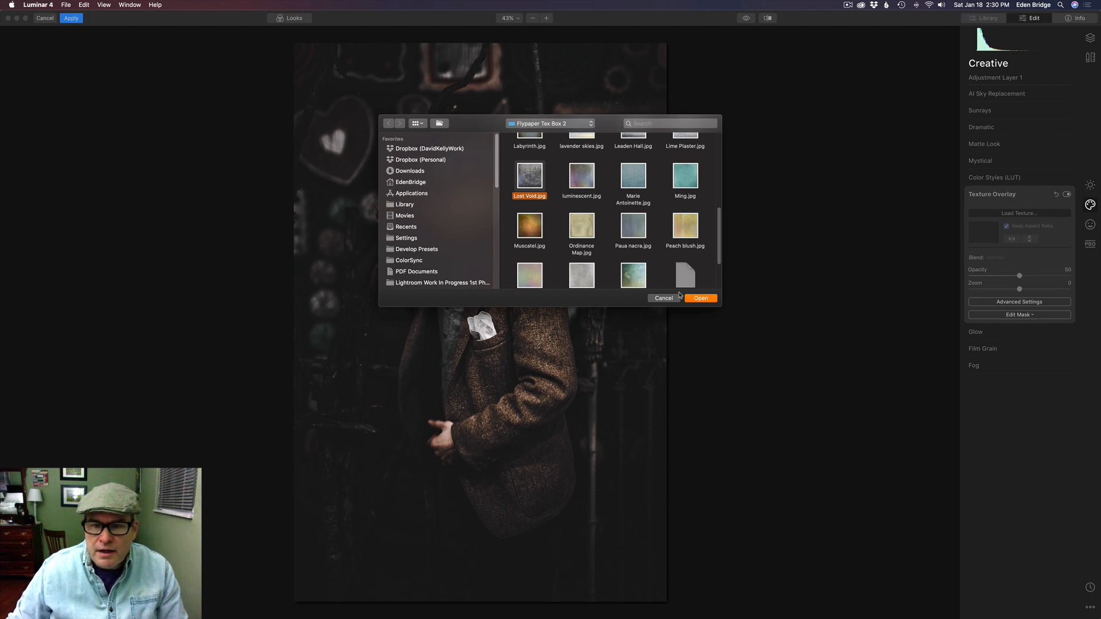
pyautogui.click(700, 298)
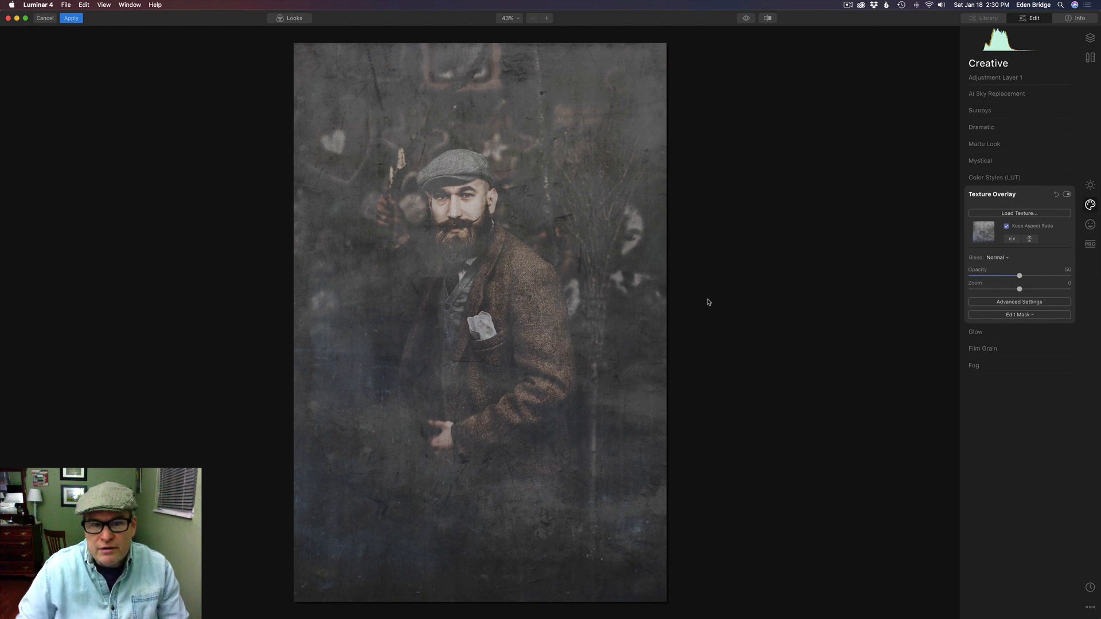
pyautogui.click(973, 194)
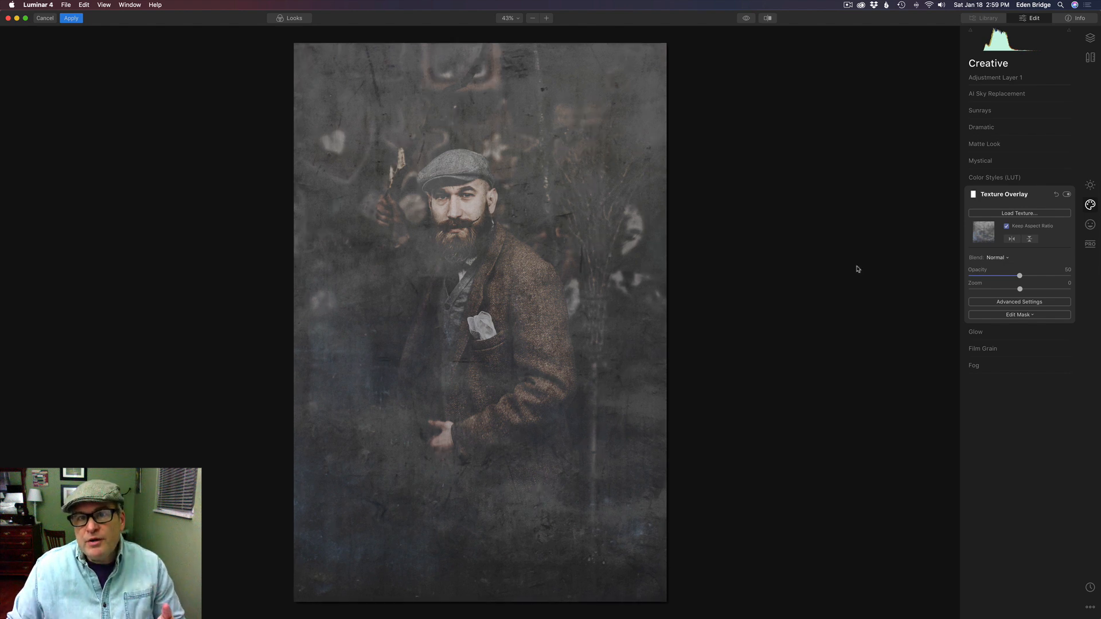
pyautogui.moveTo(1019, 246)
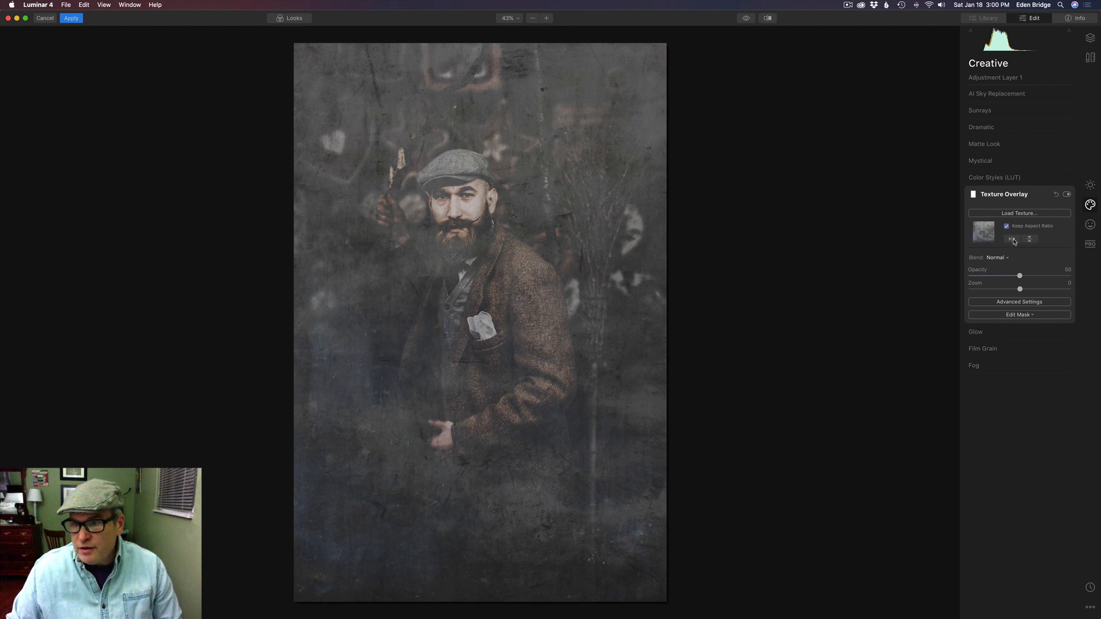
pyautogui.click(1011, 238)
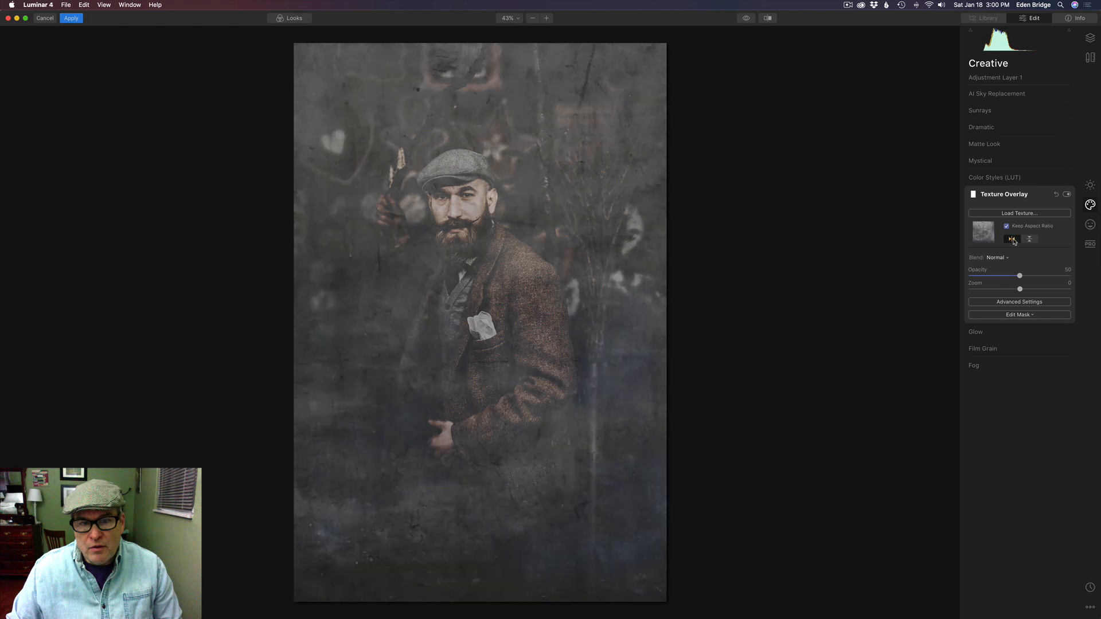
pyautogui.click(1012, 239)
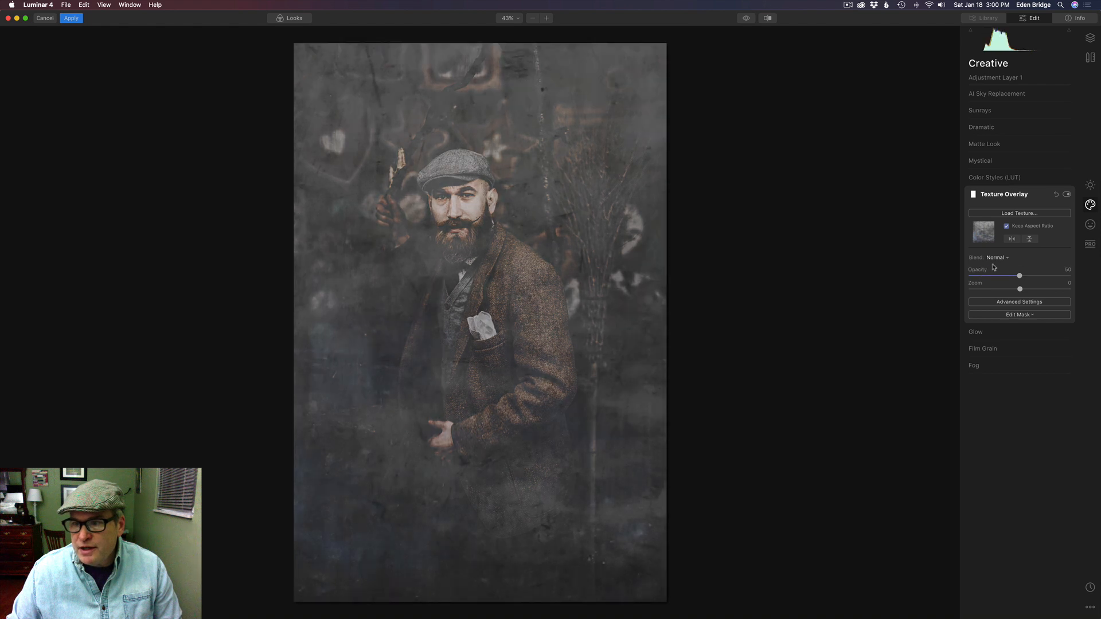
pyautogui.moveTo(1001, 257)
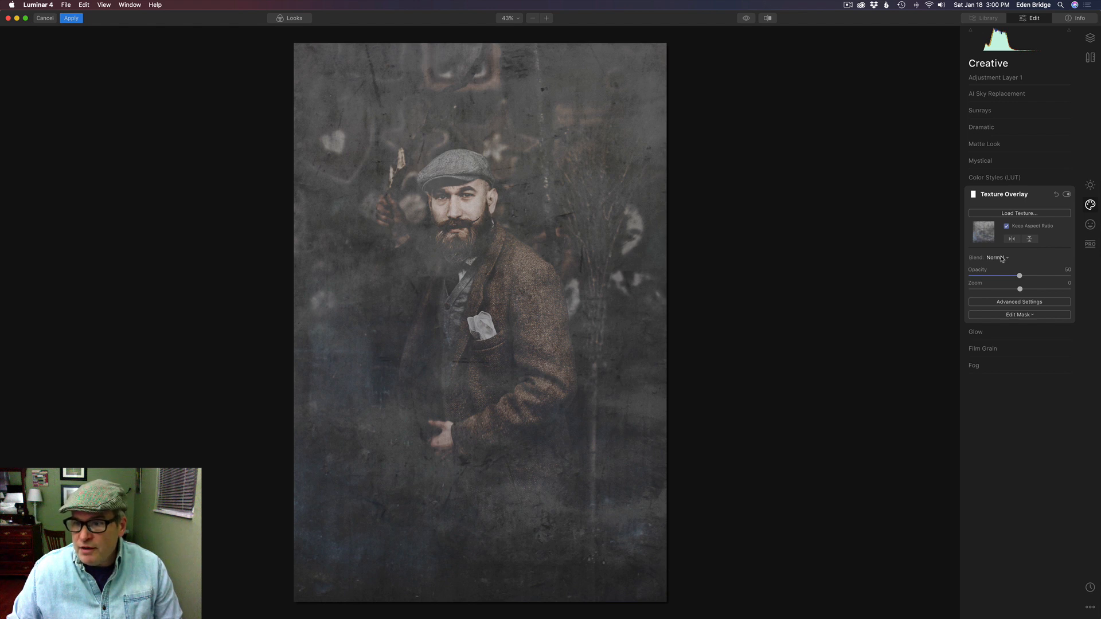
# Set the texture blend mode to Luminosity after previewing Multiply and Soft Light.
pyautogui.click(995, 258)
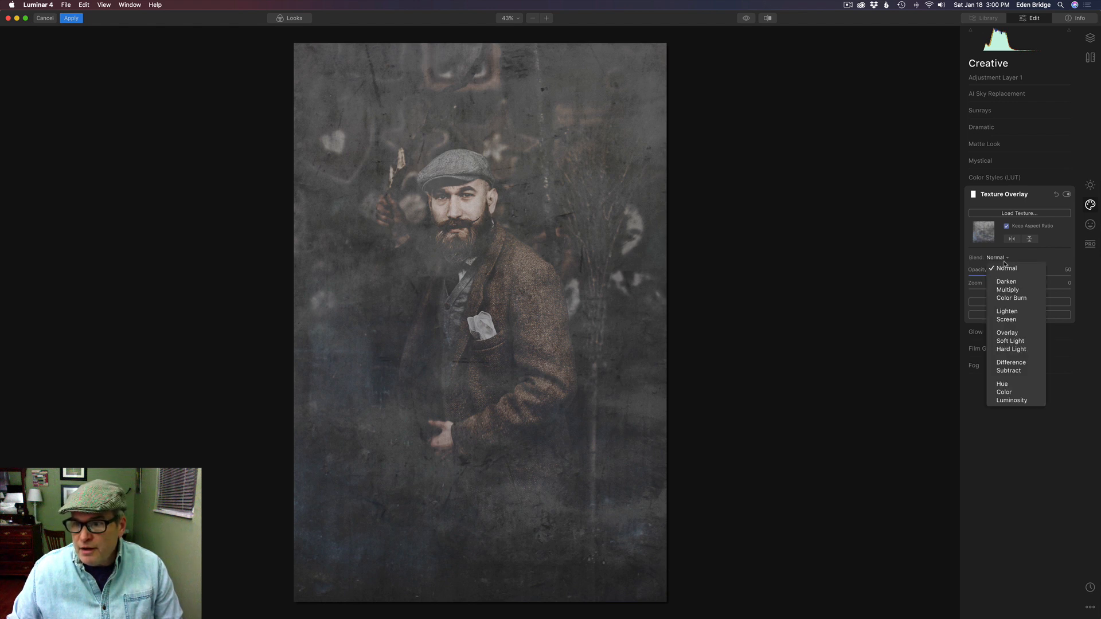
pyautogui.click(1008, 289)
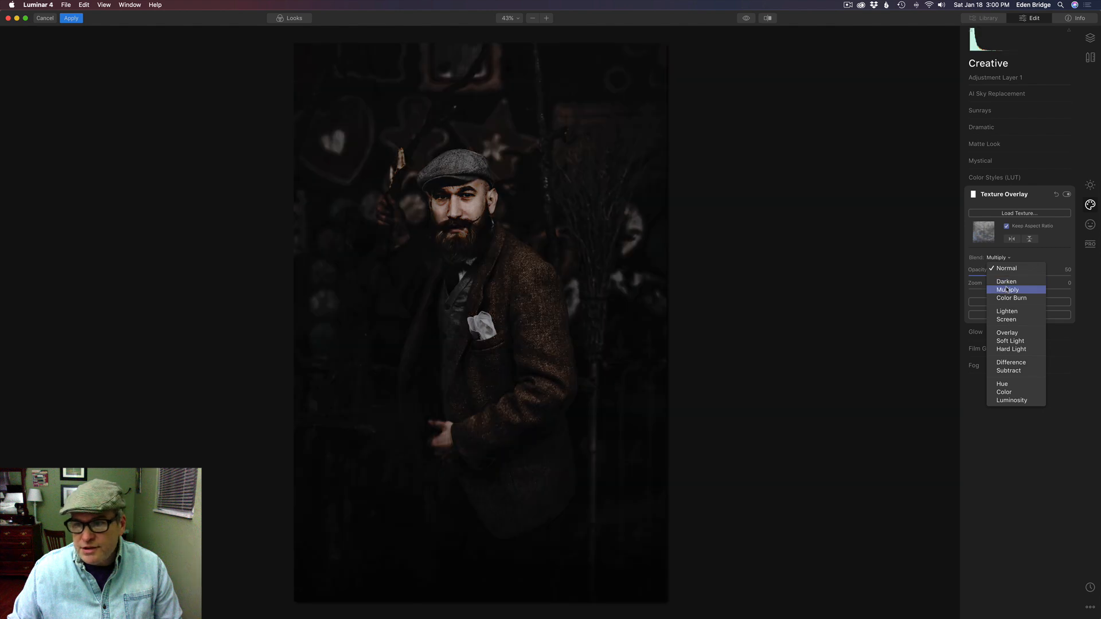
pyautogui.click(1010, 341)
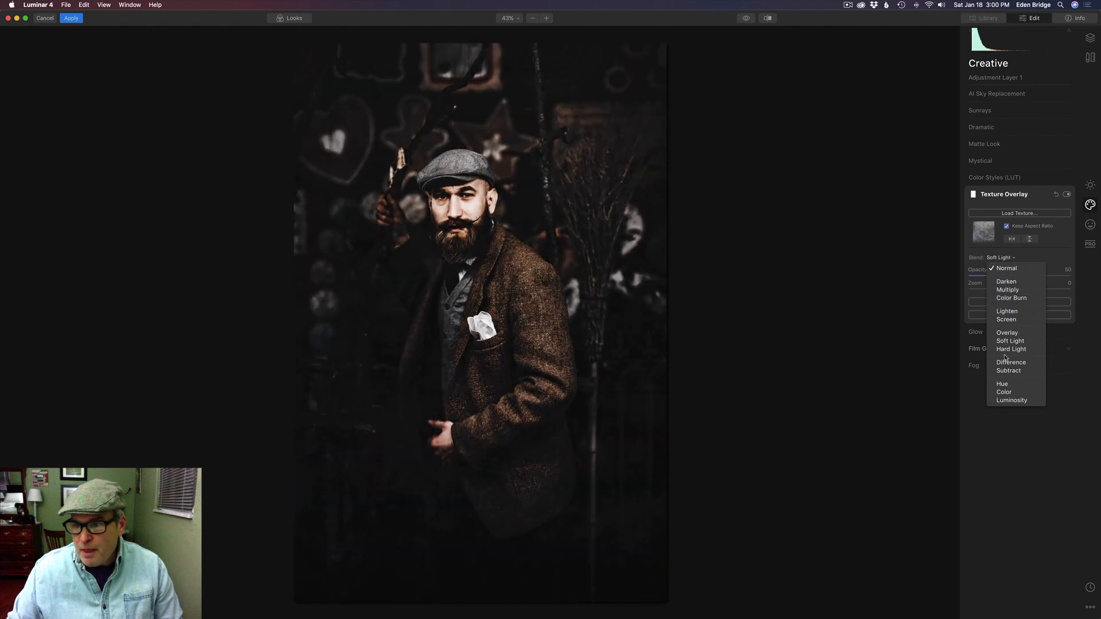
pyautogui.click(1012, 400)
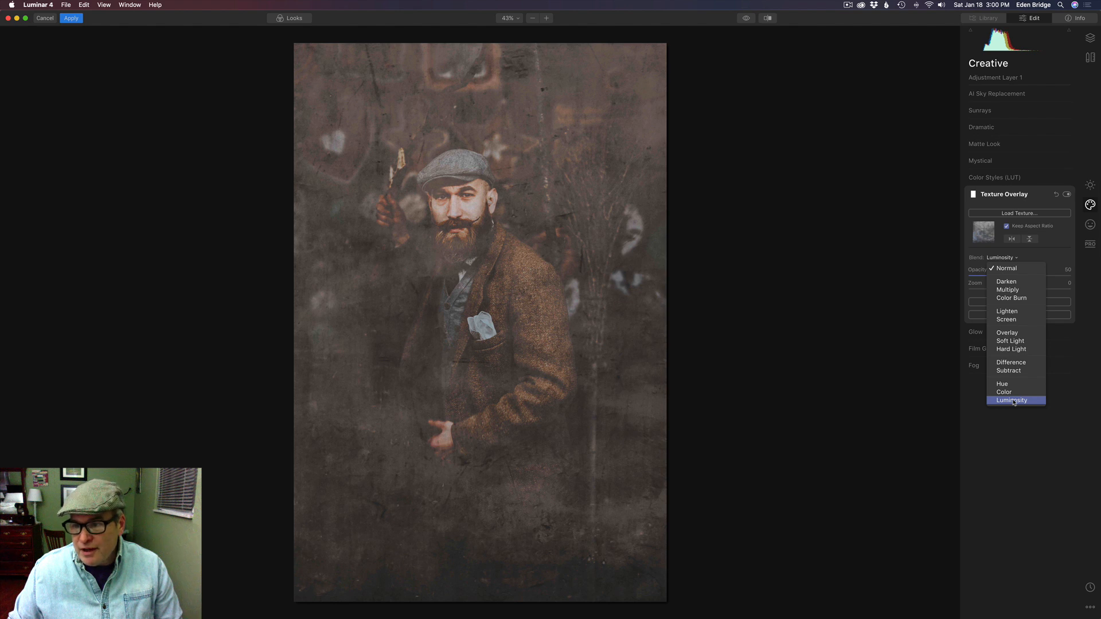
pyautogui.click(1011, 401)
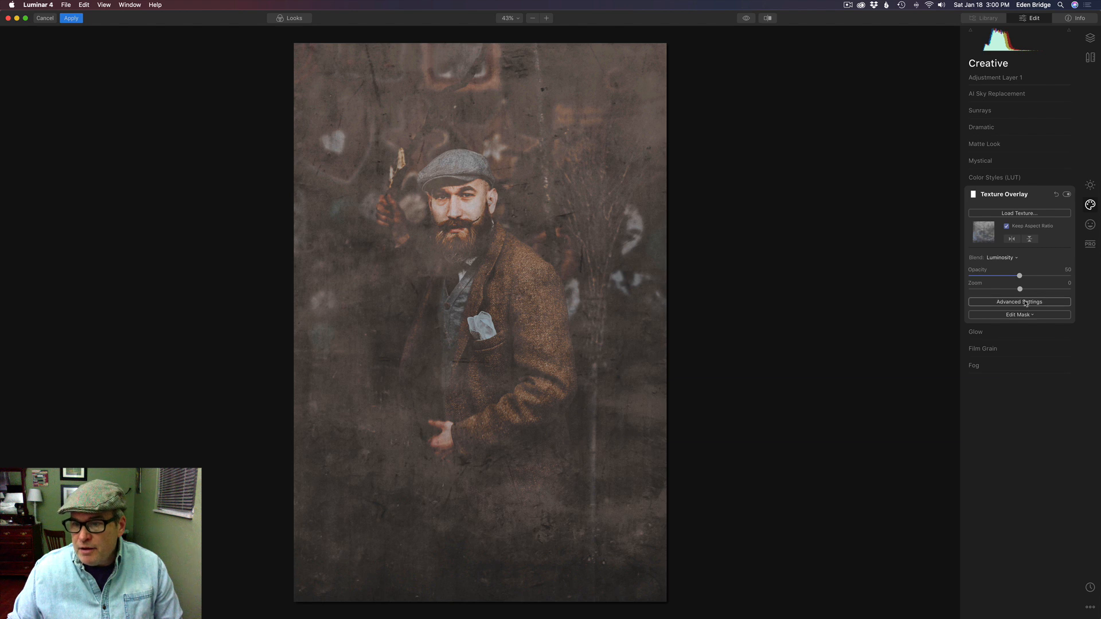
# Apply a Luminosity mask to the texture, testing Invert and then reverting it.
pyautogui.click(1019, 315)
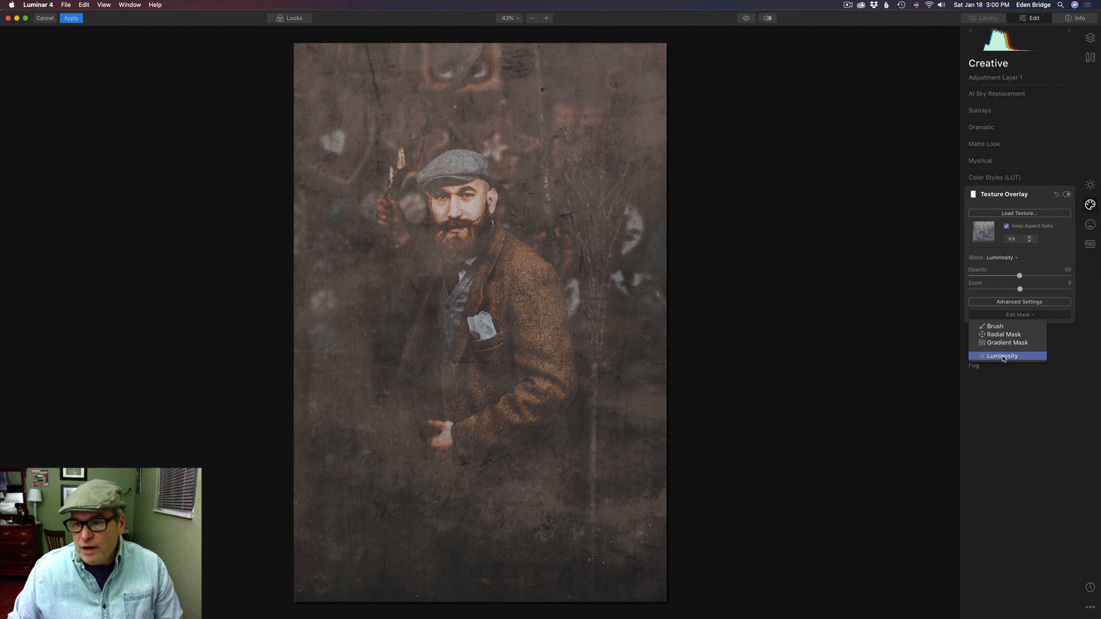
pyautogui.click(1001, 356)
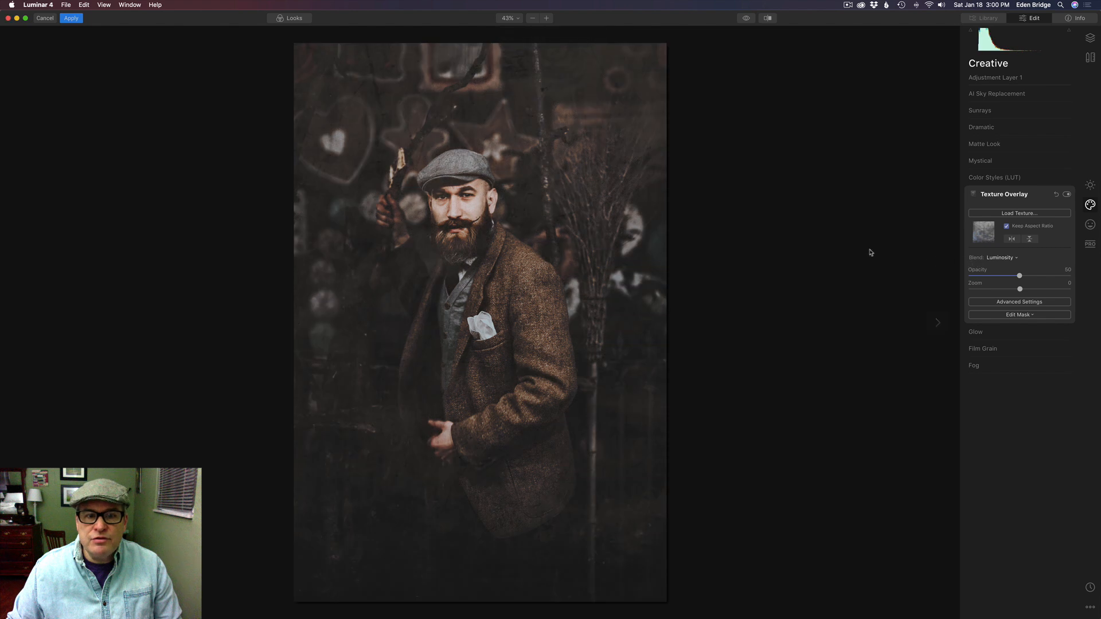
pyautogui.moveTo(588, 188)
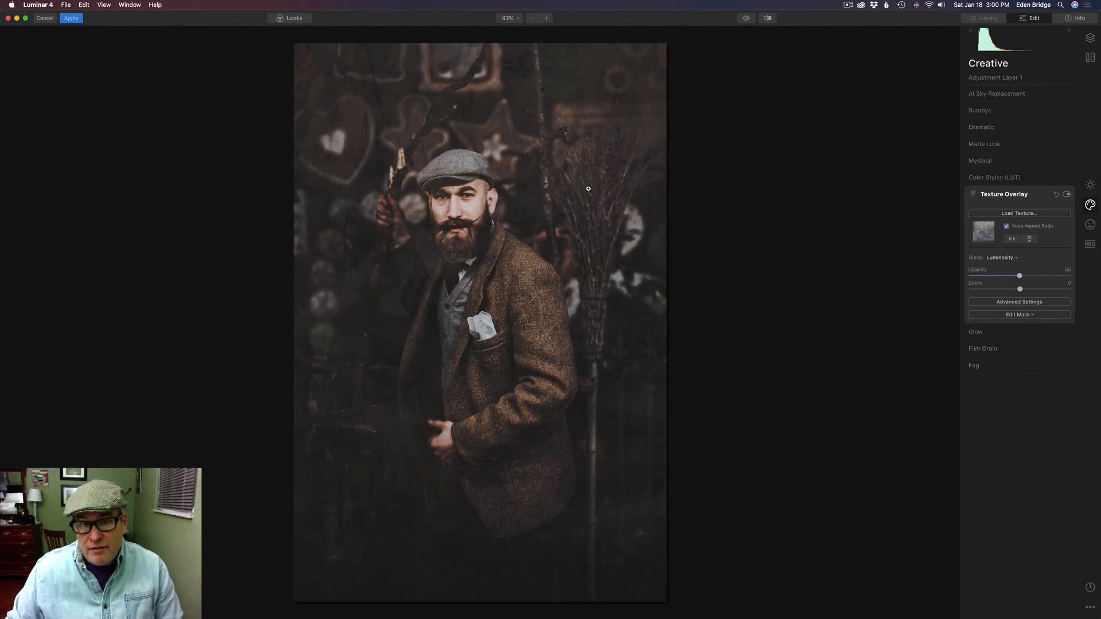
pyautogui.moveTo(607, 202)
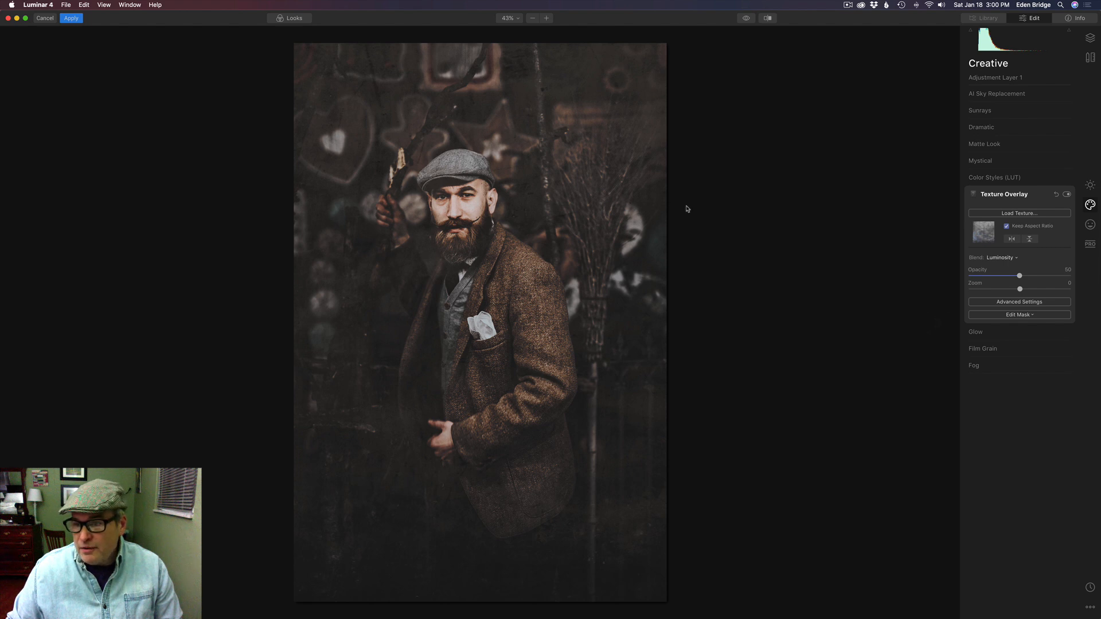
pyautogui.moveTo(814, 253)
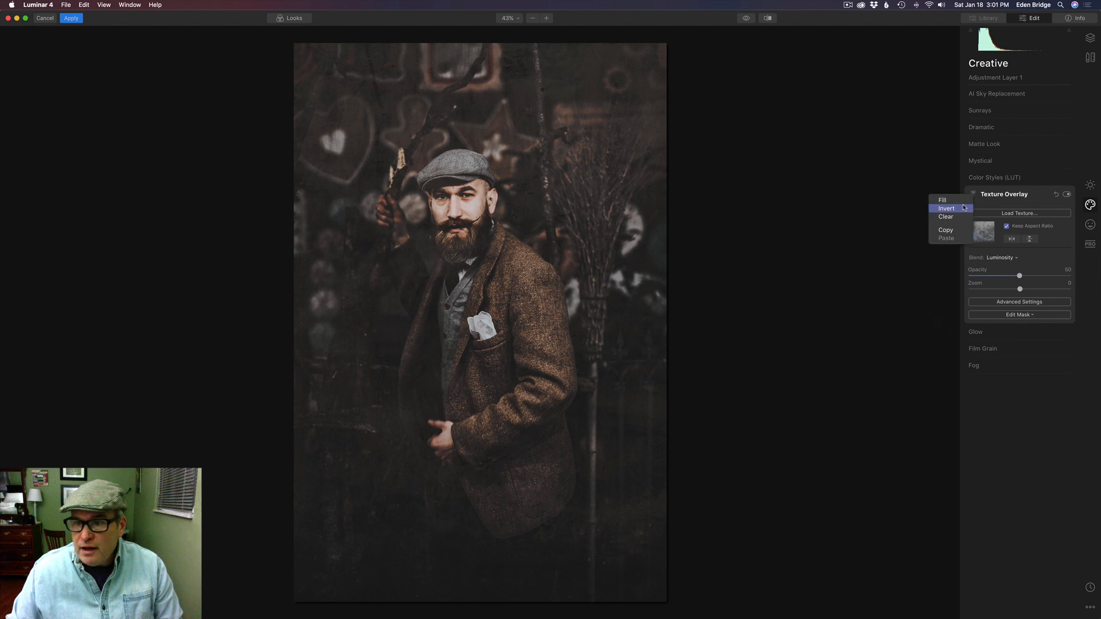
pyautogui.click(947, 208)
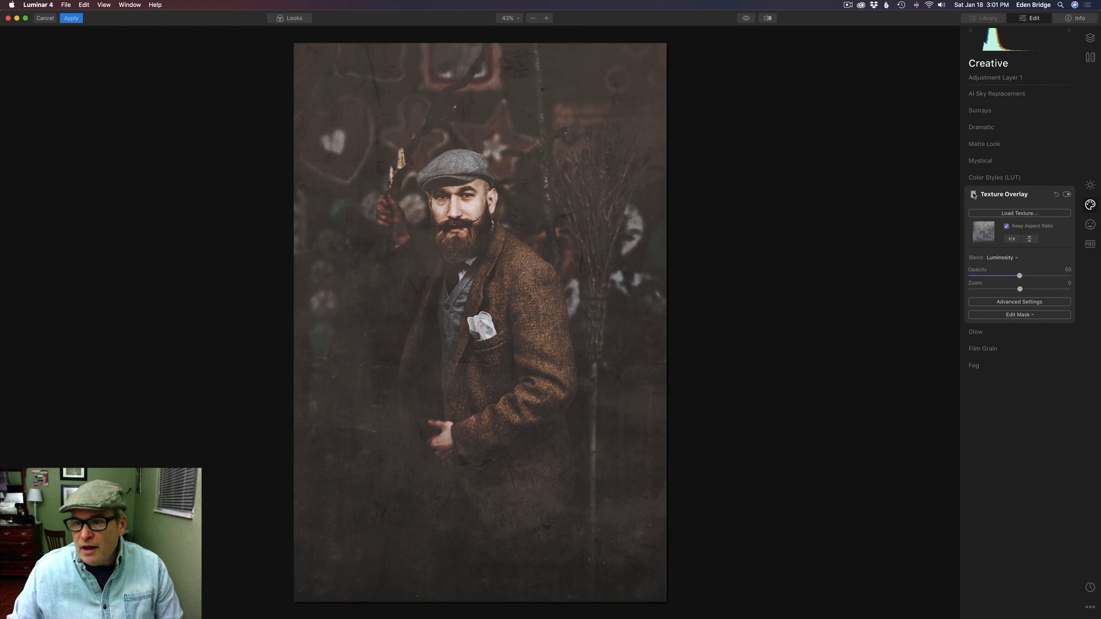
pyautogui.click(973, 194)
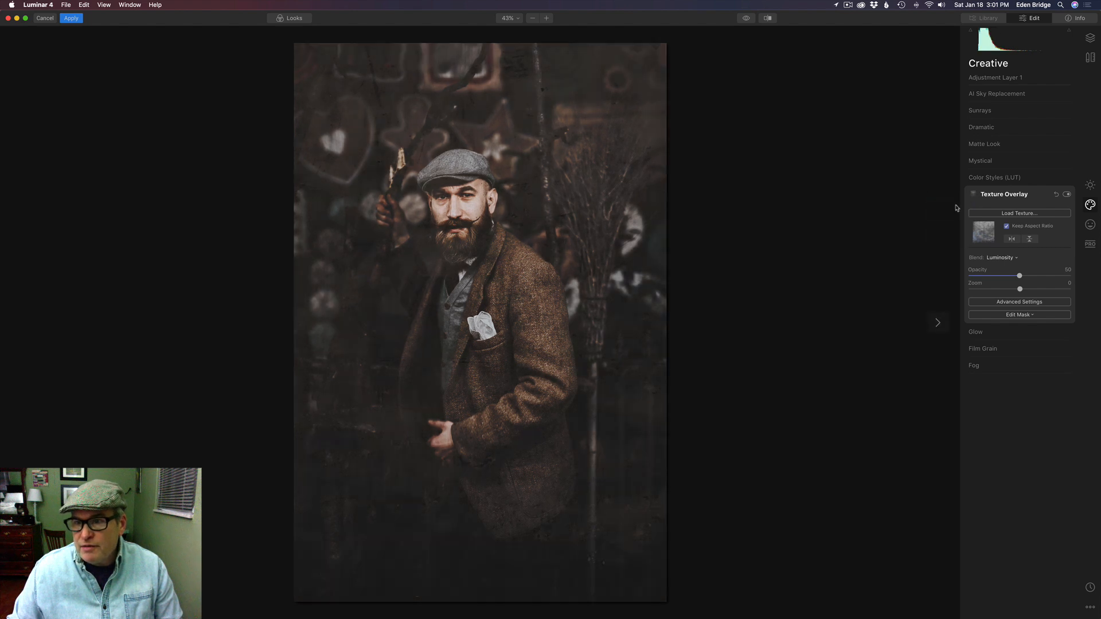
pyautogui.moveTo(1016, 245)
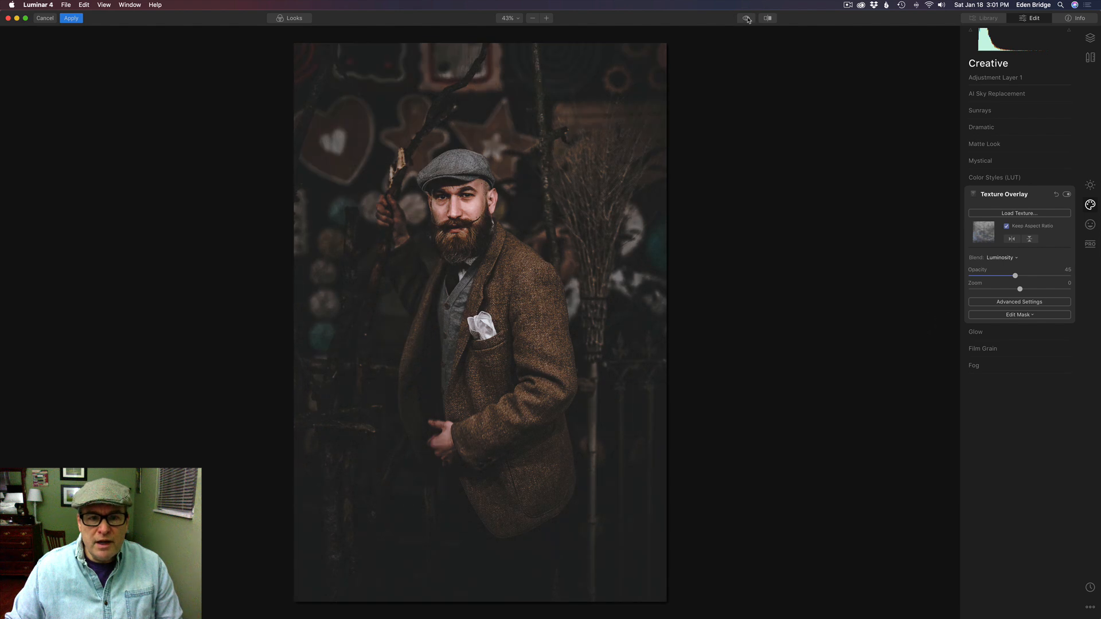
pyautogui.click(746, 18)
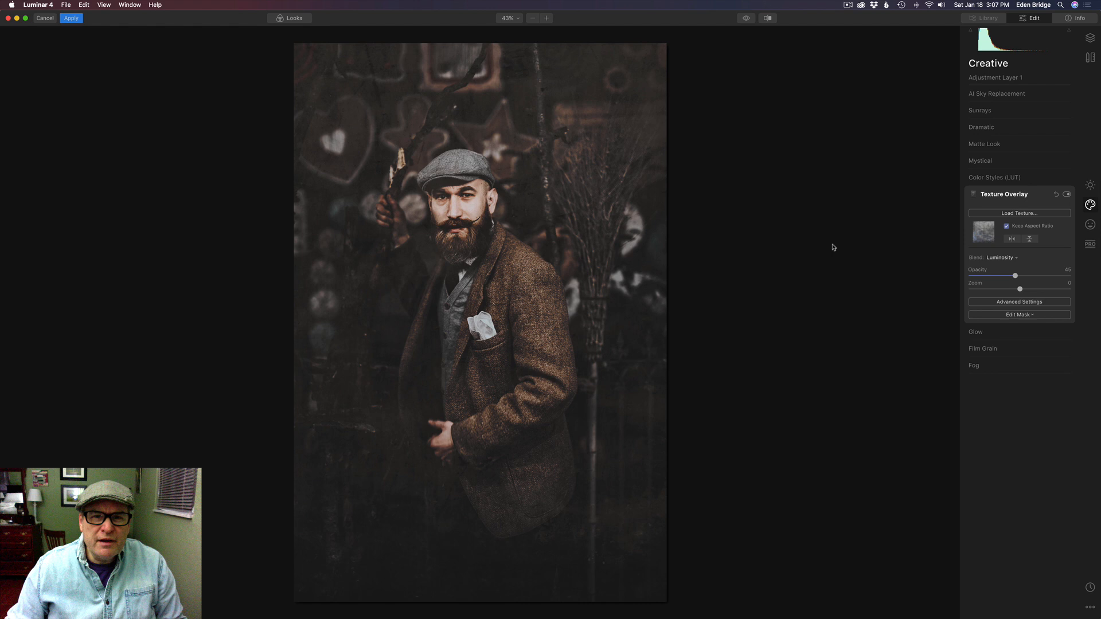
pyautogui.moveTo(481, 310)
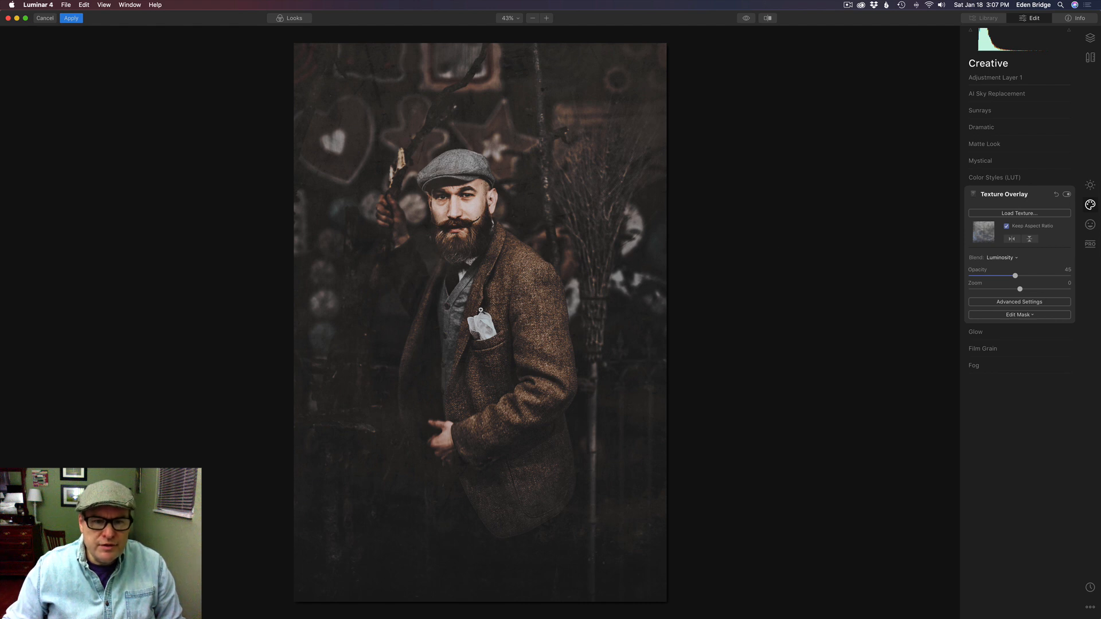
pyautogui.moveTo(406, 160)
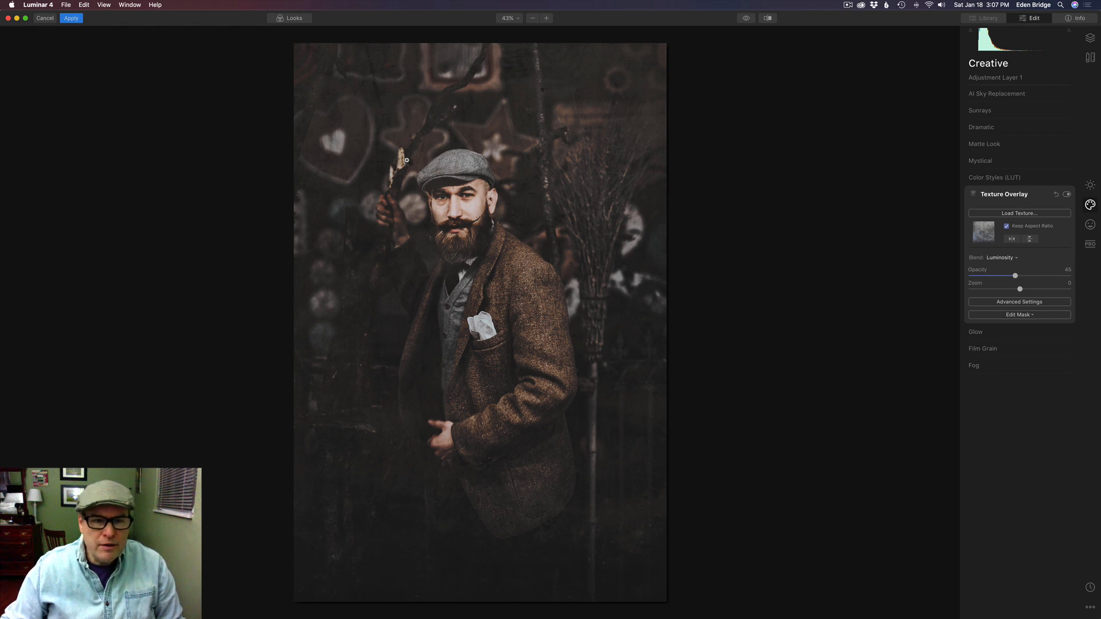
pyautogui.moveTo(649, 129)
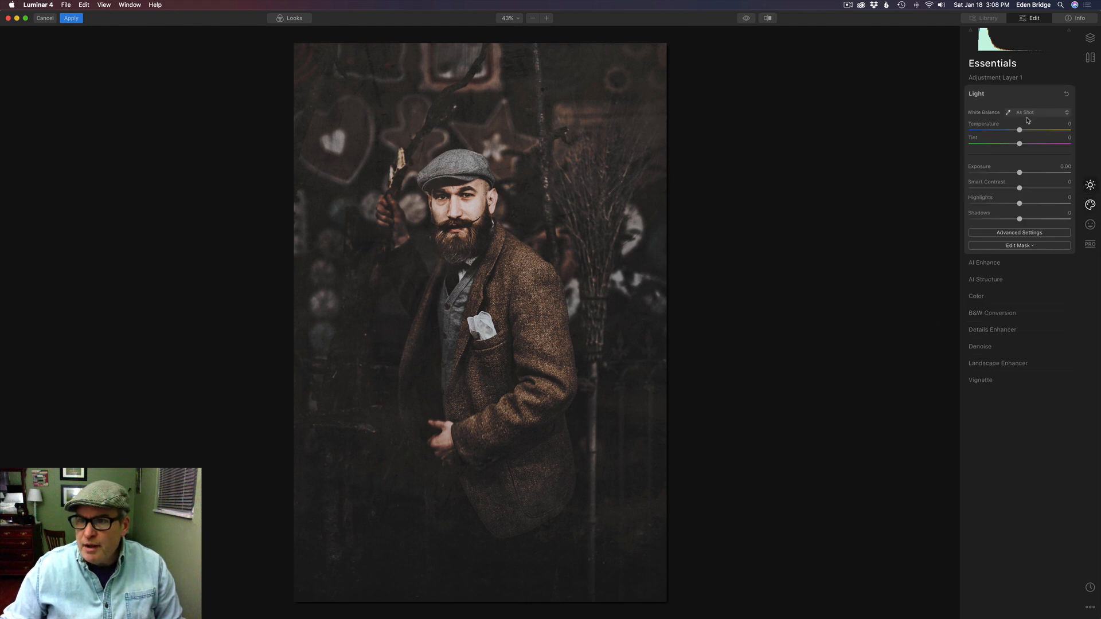
pyautogui.moveTo(1005, 97)
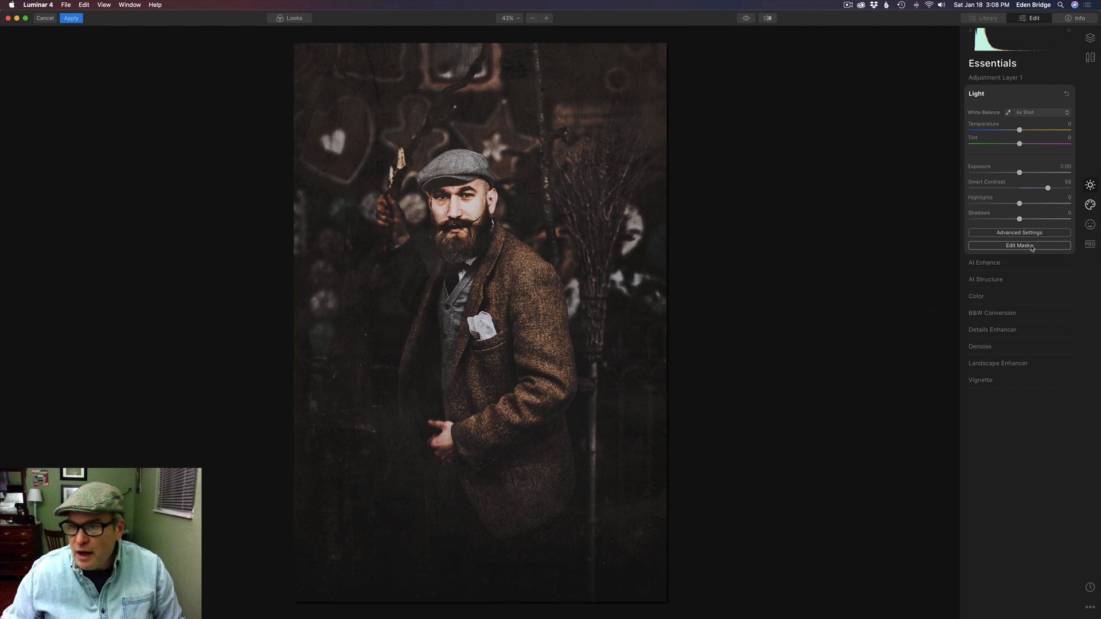
# Begin editing a mask for the Smart Contrast 58 Light adjustment.
pyautogui.click(1019, 245)
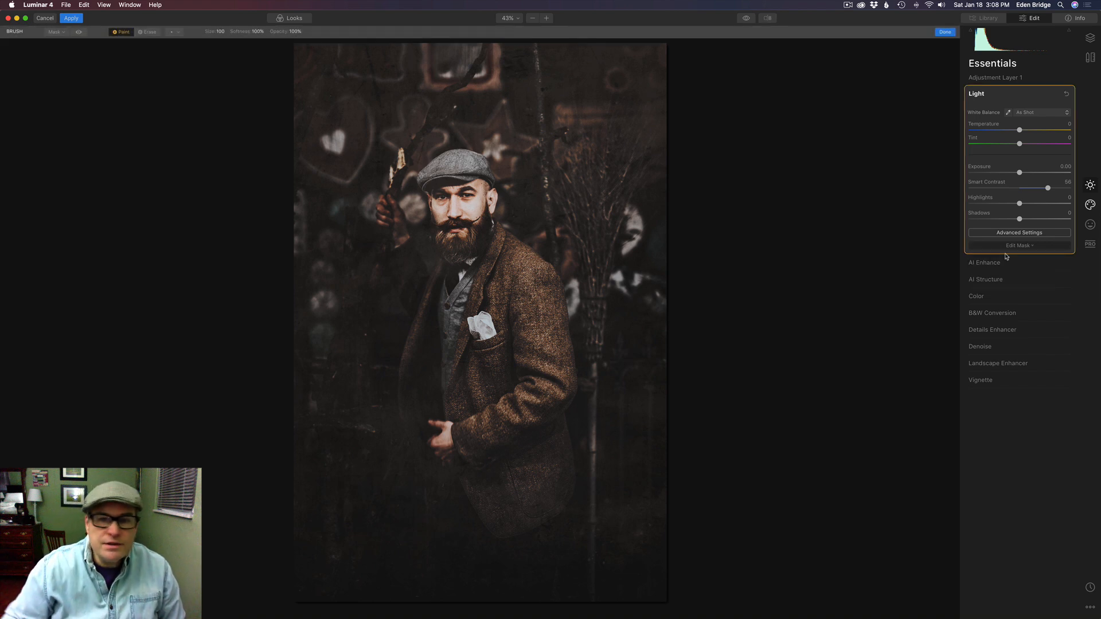
pyautogui.moveTo(292, 55)
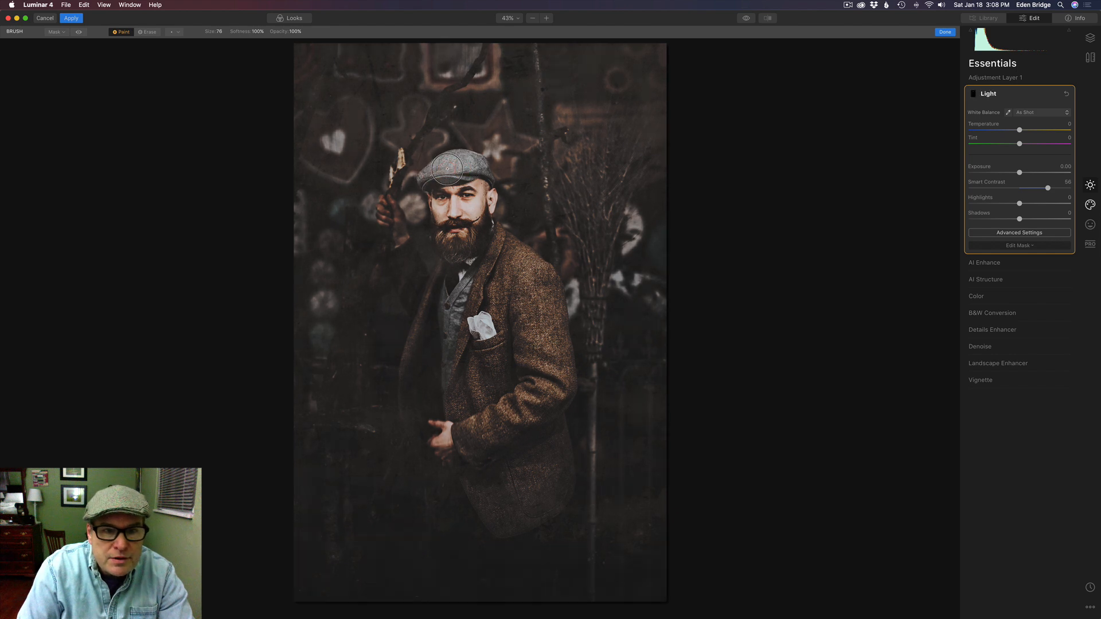
pyautogui.moveTo(478, 210)
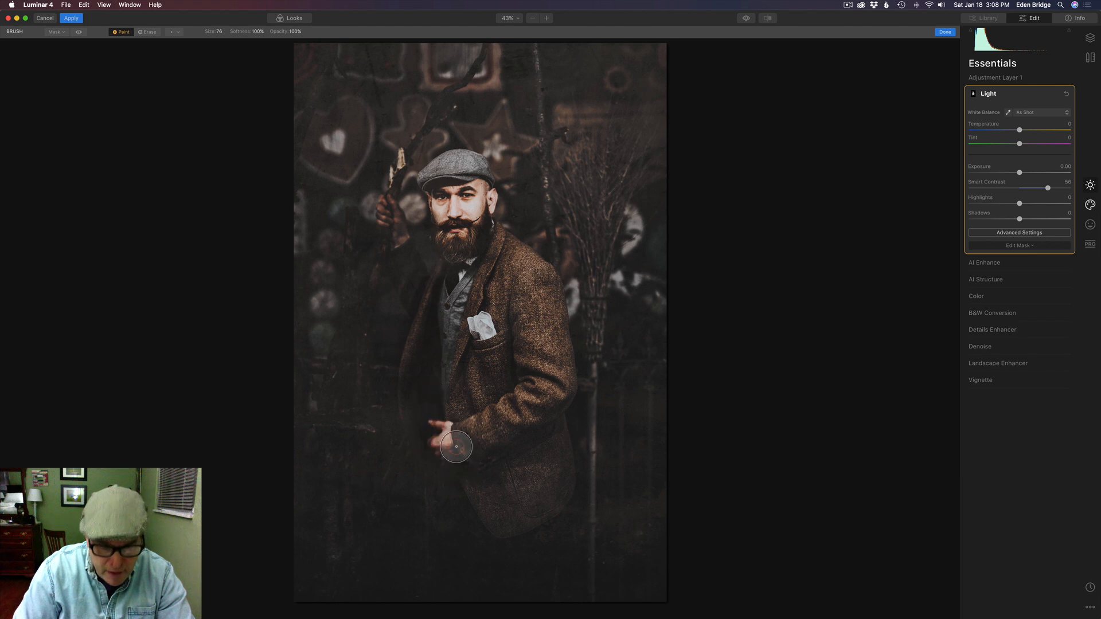
pyautogui.moveTo(455, 592)
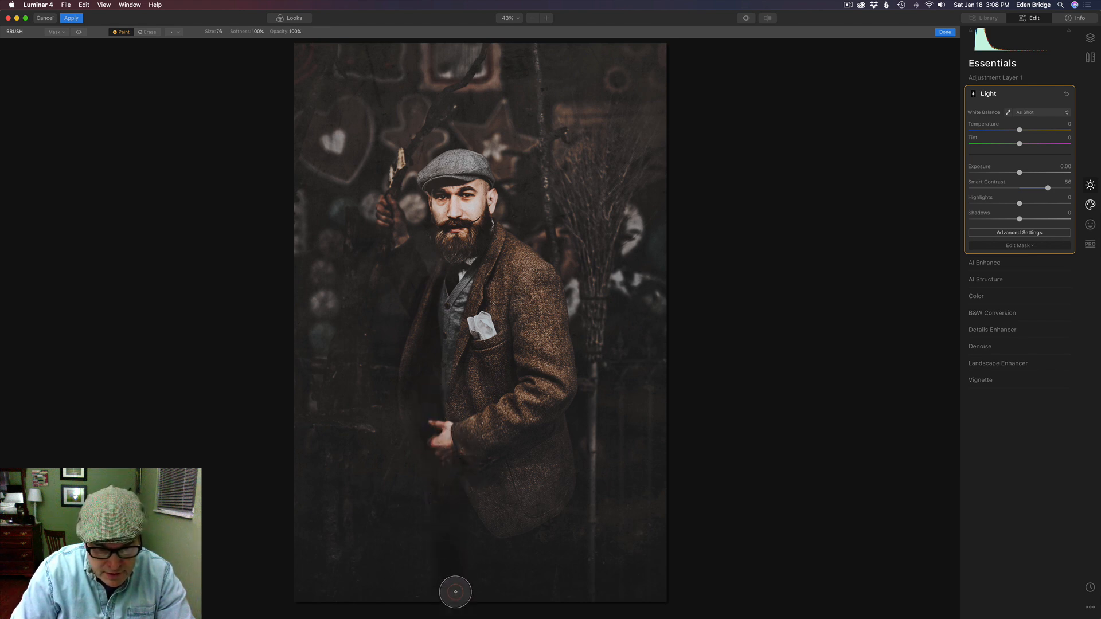
pyautogui.moveTo(536, 576)
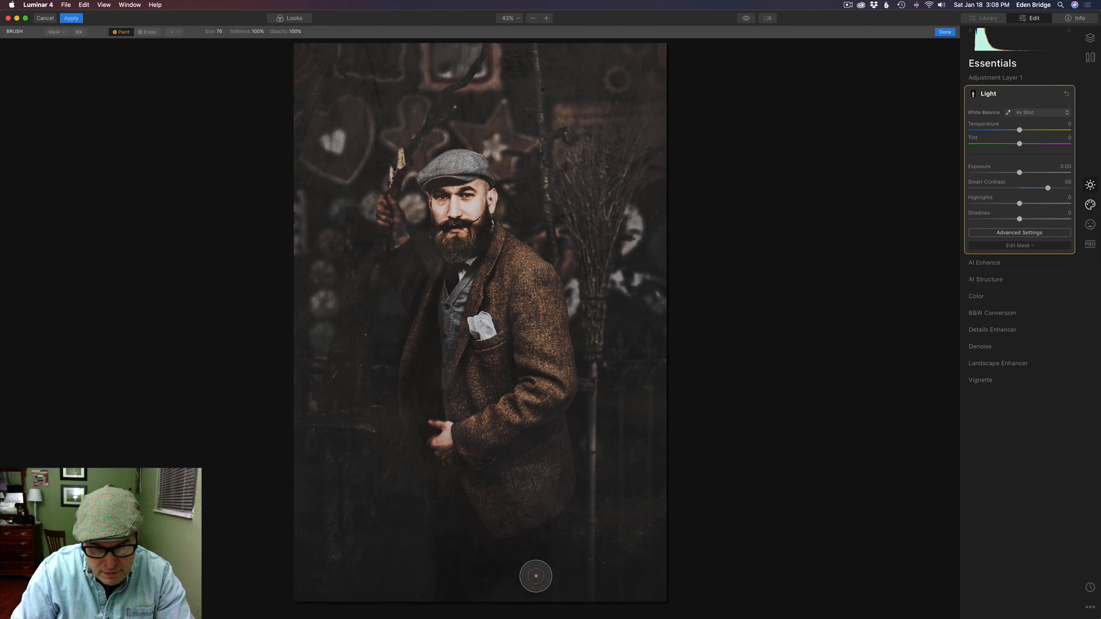
pyautogui.moveTo(544, 505)
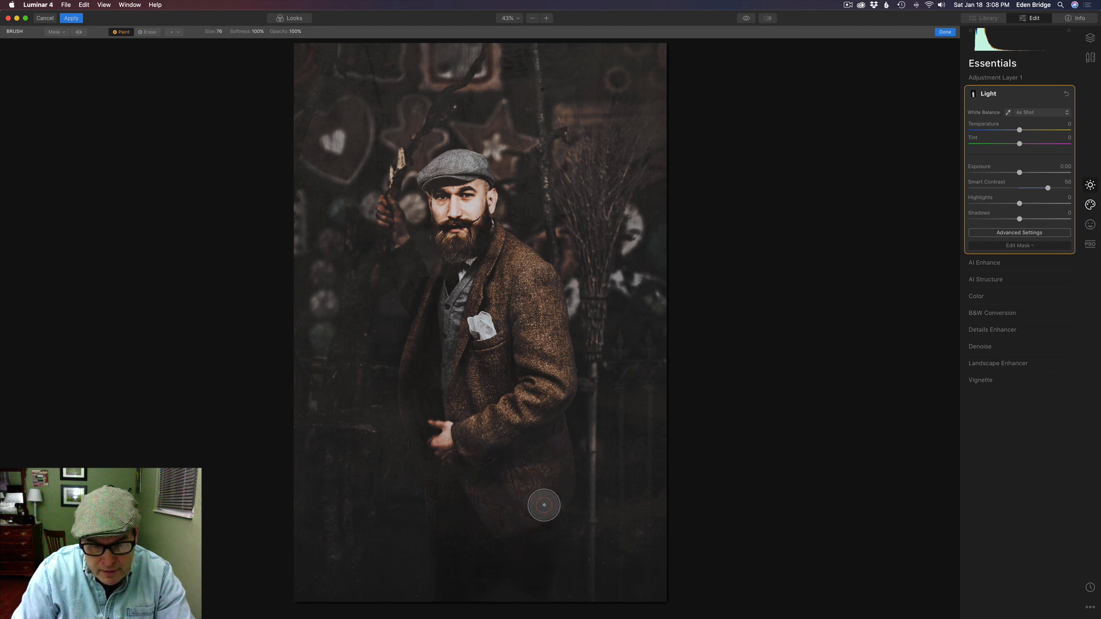
pyautogui.moveTo(453, 443)
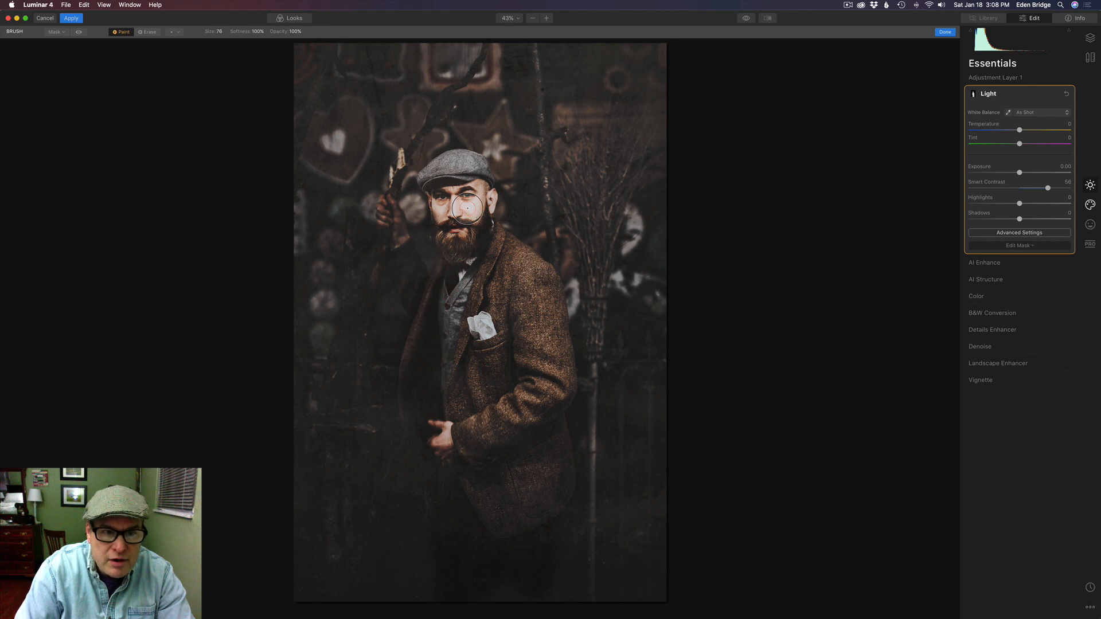
pyautogui.moveTo(564, 304)
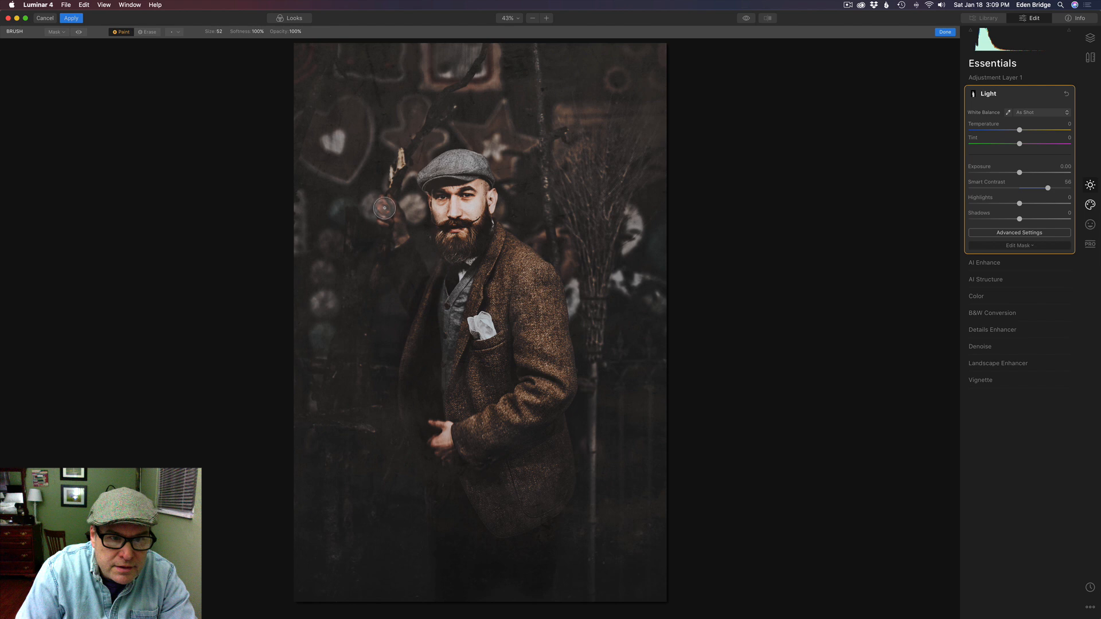
pyautogui.moveTo(401, 260)
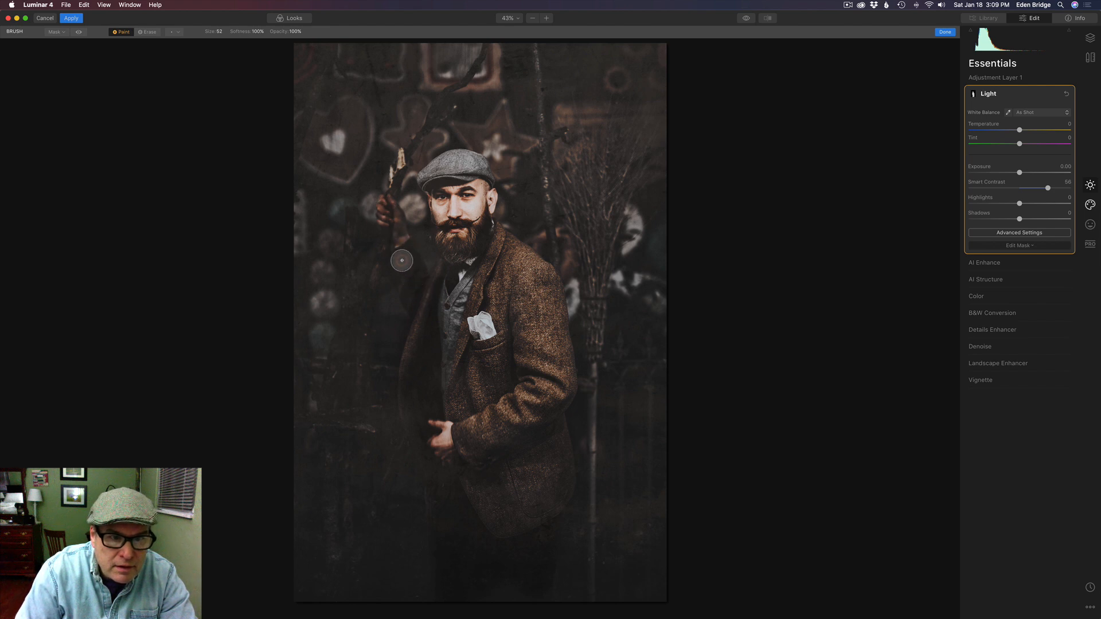
pyautogui.moveTo(527, 386)
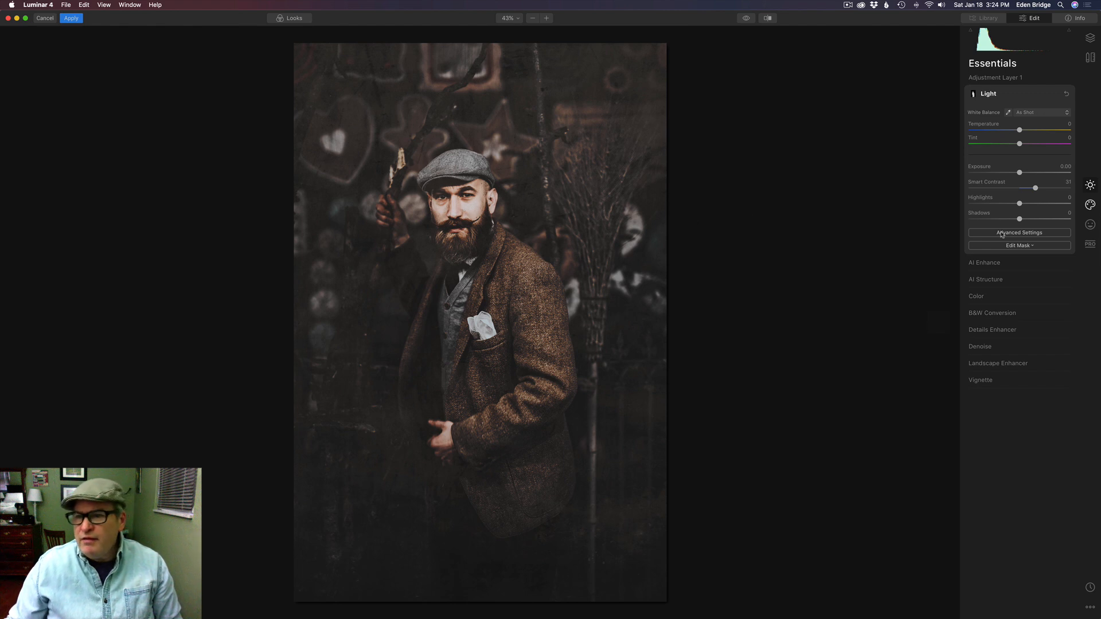
pyautogui.moveTo(1012, 95)
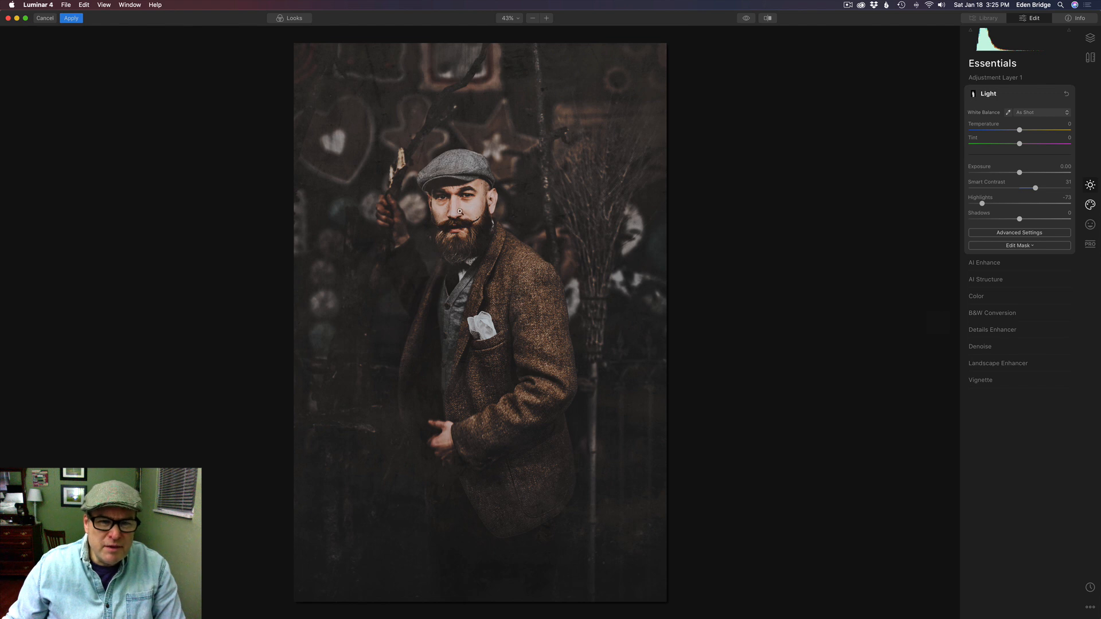
pyautogui.moveTo(600, 210)
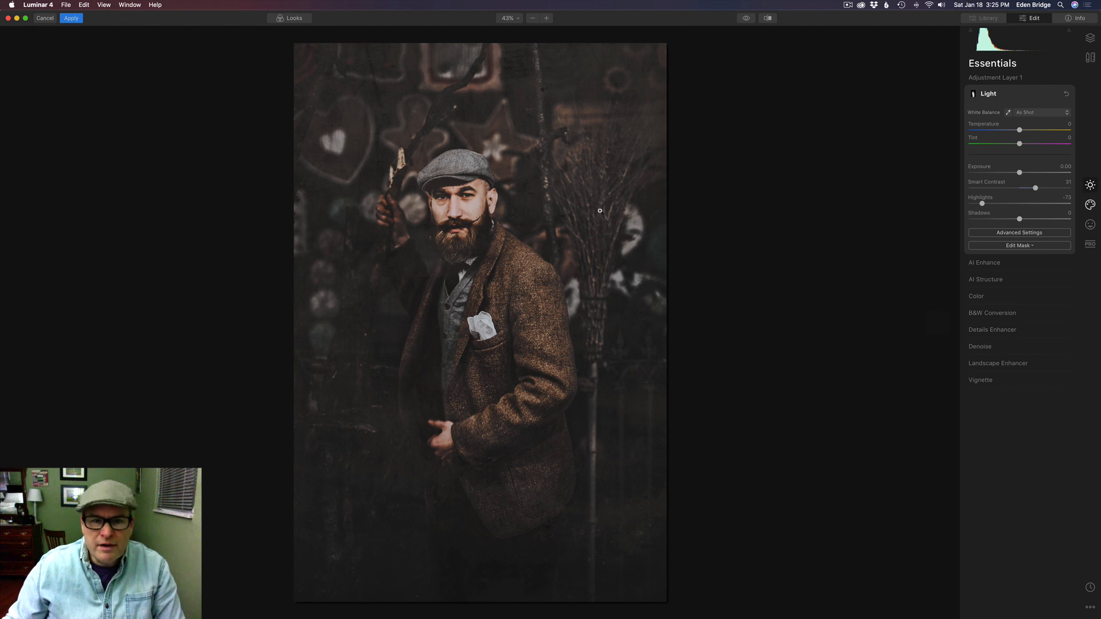
pyautogui.moveTo(709, 217)
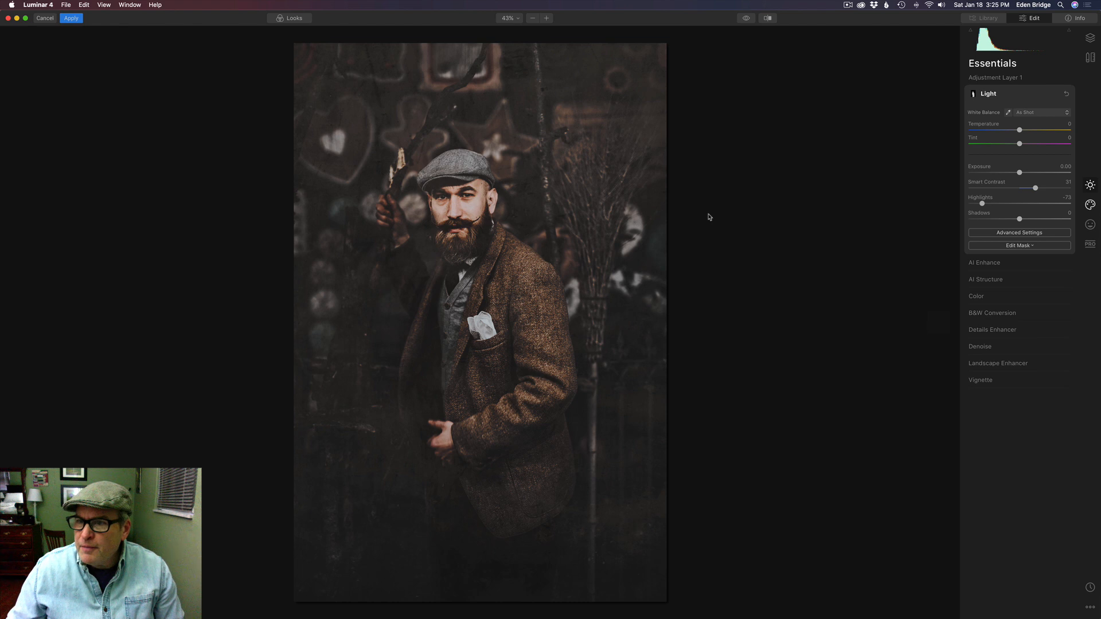
pyautogui.moveTo(907, 337)
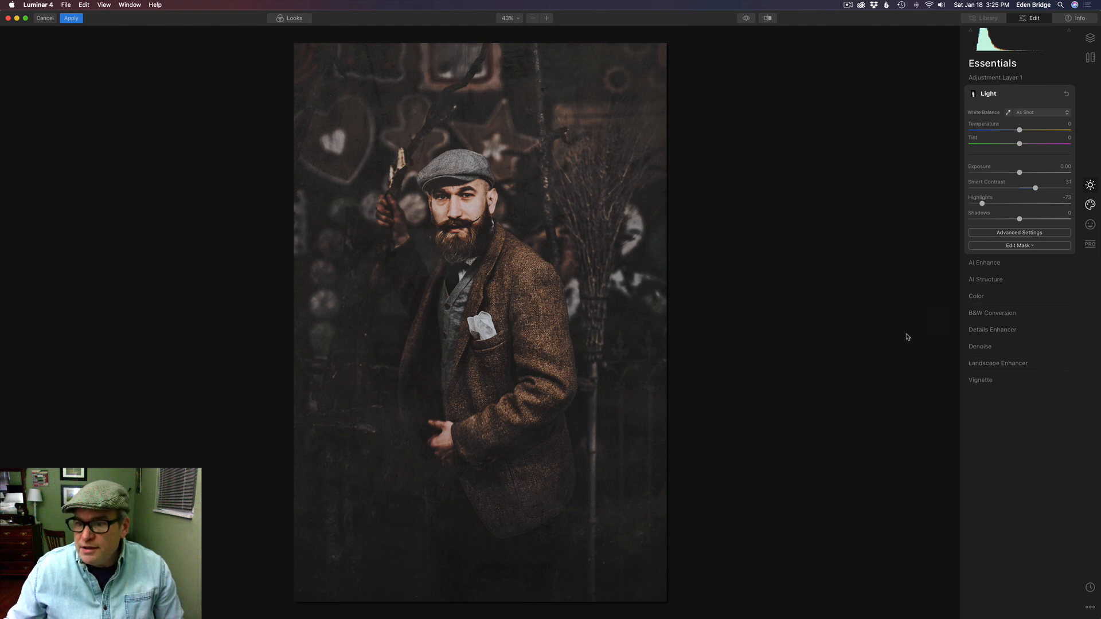
# Add a vignette (amount -42, size 45, roundness -10) and compare against the original.
pyautogui.click(980, 380)
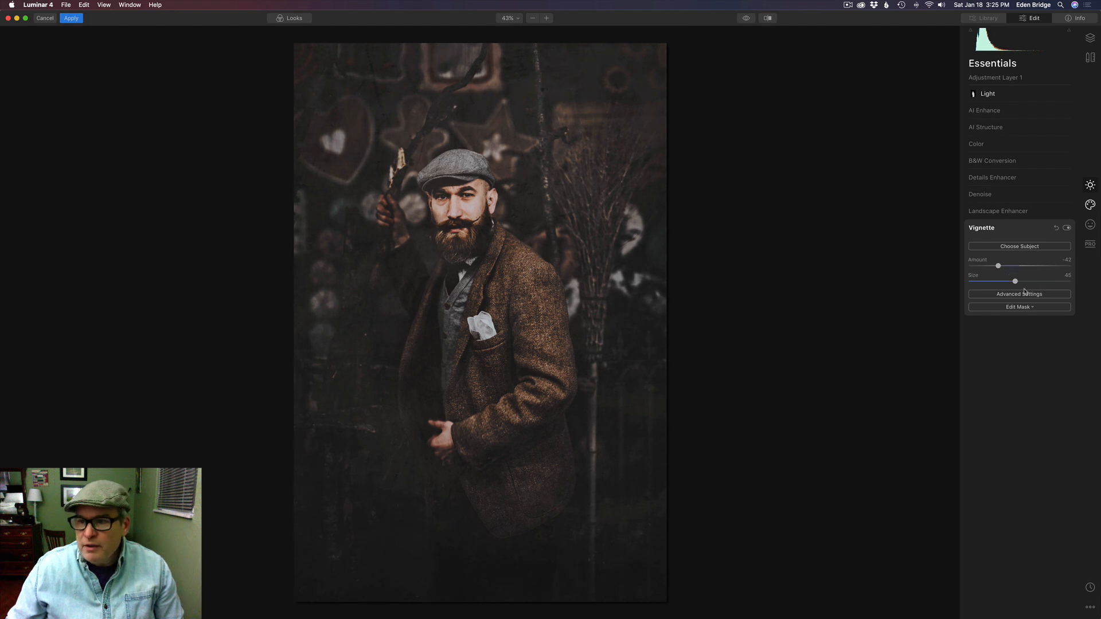
pyautogui.click(1019, 294)
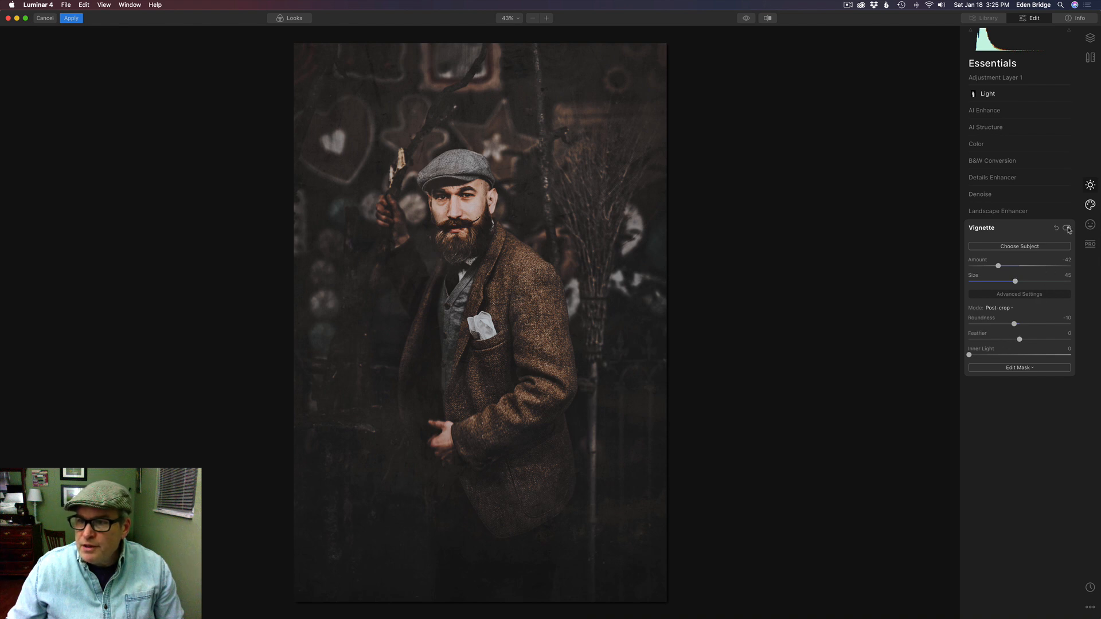
pyautogui.click(1067, 228)
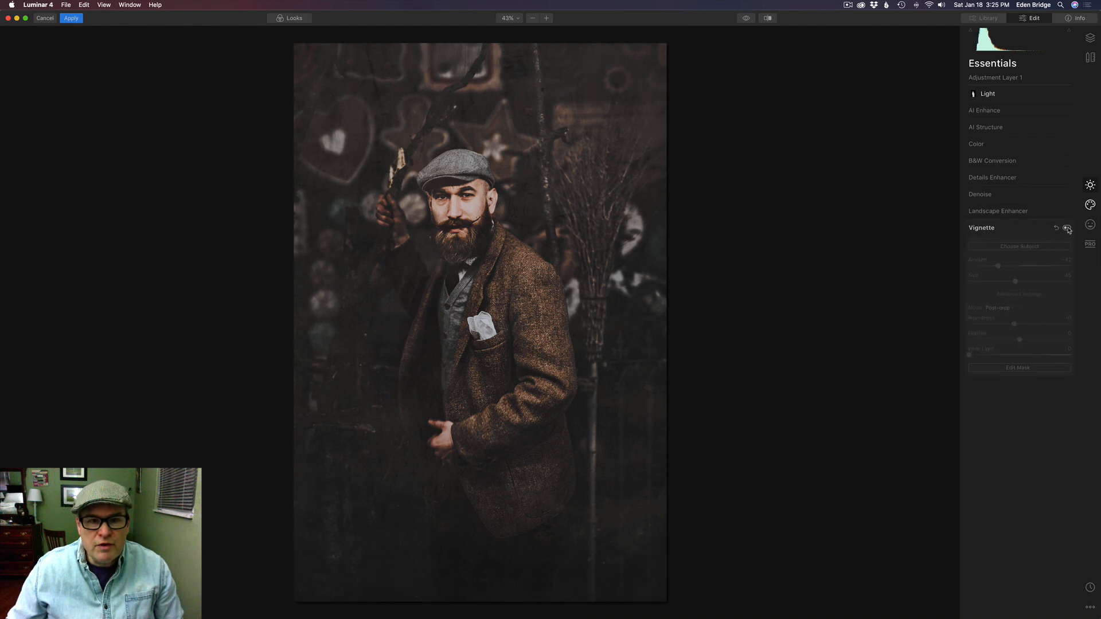
pyautogui.click(1068, 228)
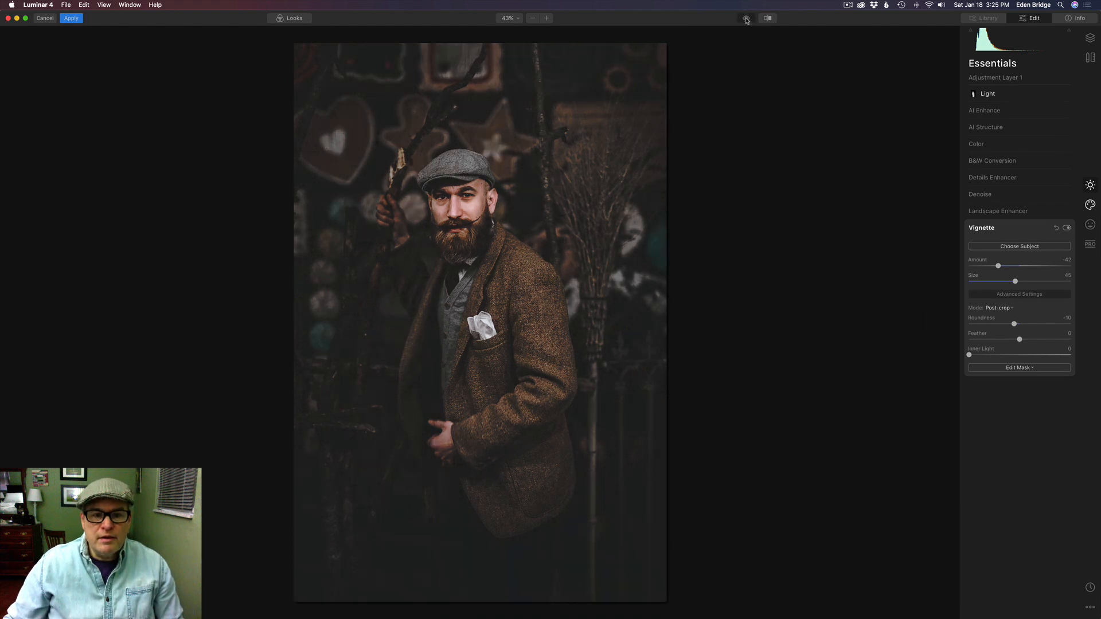
pyautogui.click(747, 18)
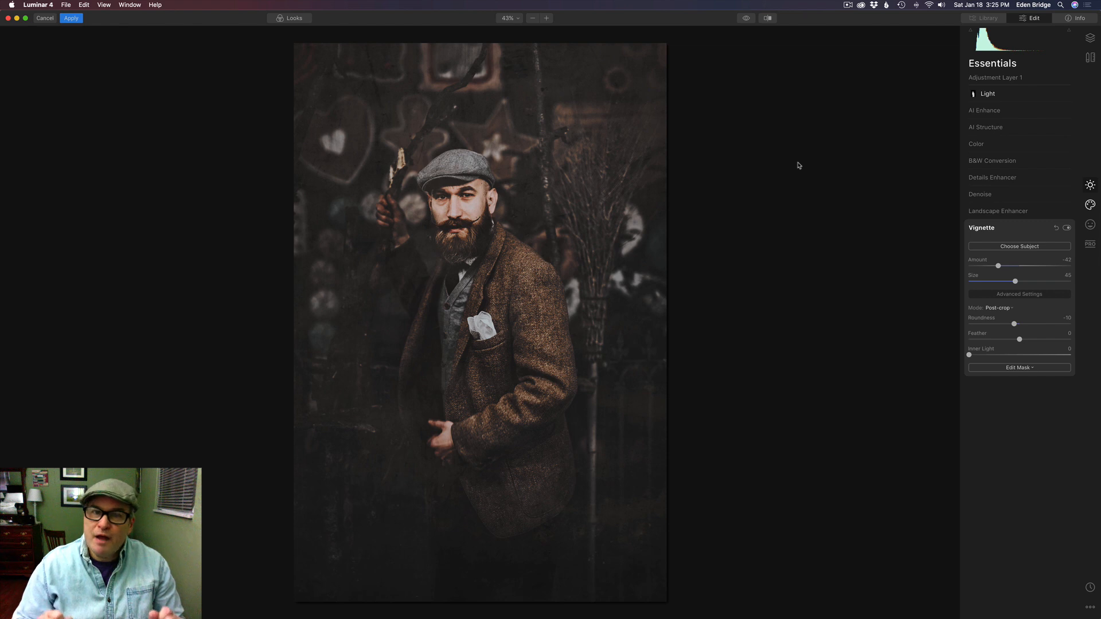
pyautogui.moveTo(810, 224)
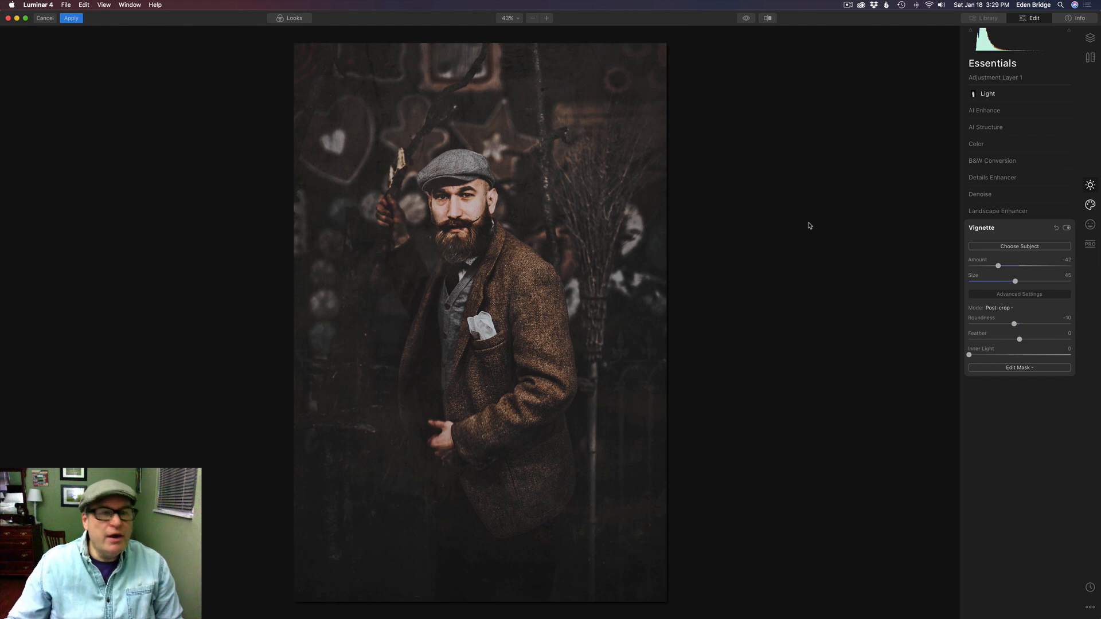
pyautogui.moveTo(793, 213)
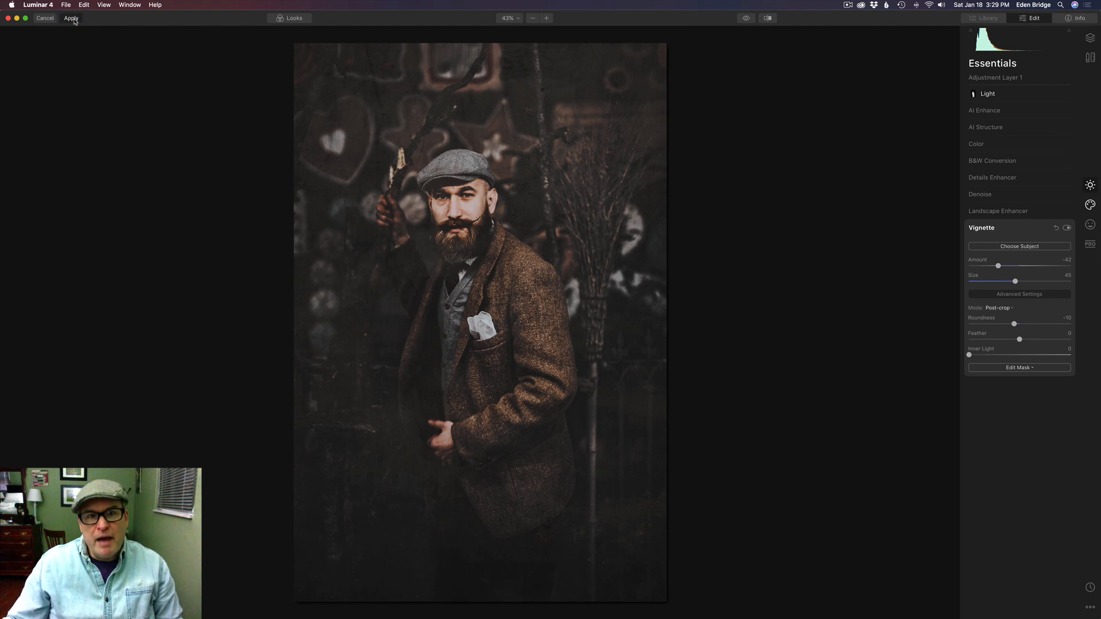
# Apply the finished B&W, texture and vignette edits to send the portrait back to Photoshop.
pyautogui.click(70, 17)
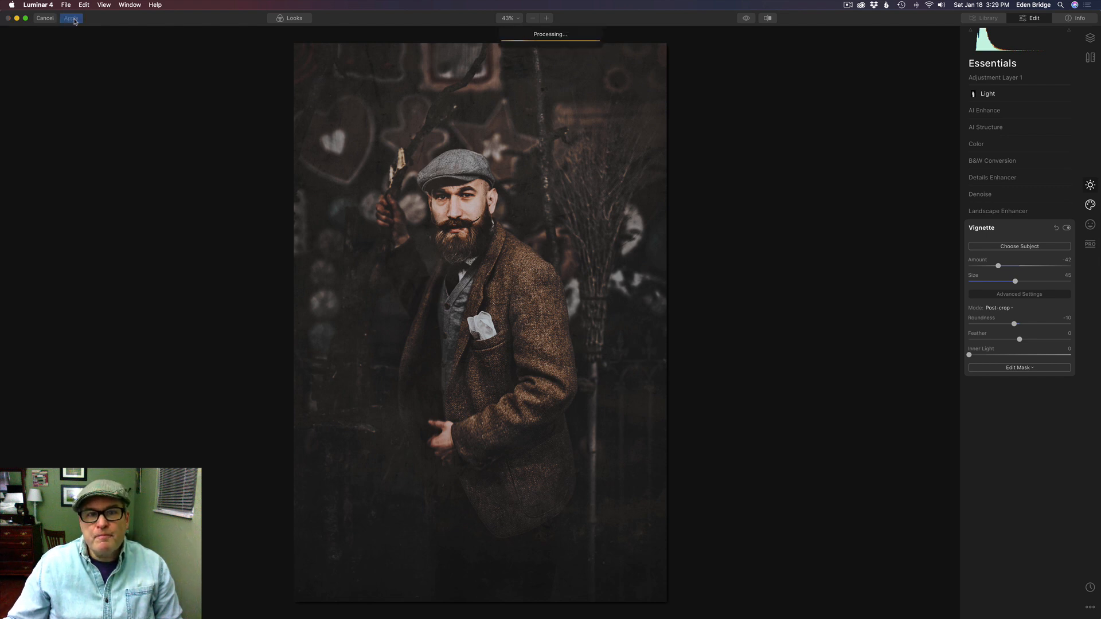